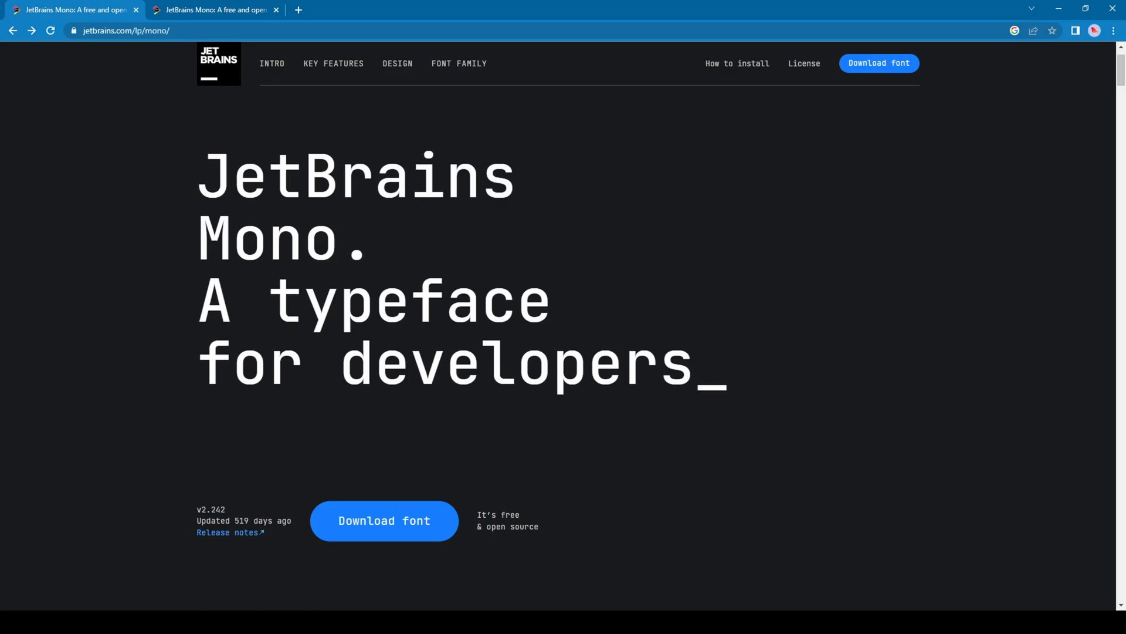
Slide the Comparison section's divider to view more of the code sample in Consolas
{"action": "scroll", "scroll_direction": "down", "scroll_amount": 3}
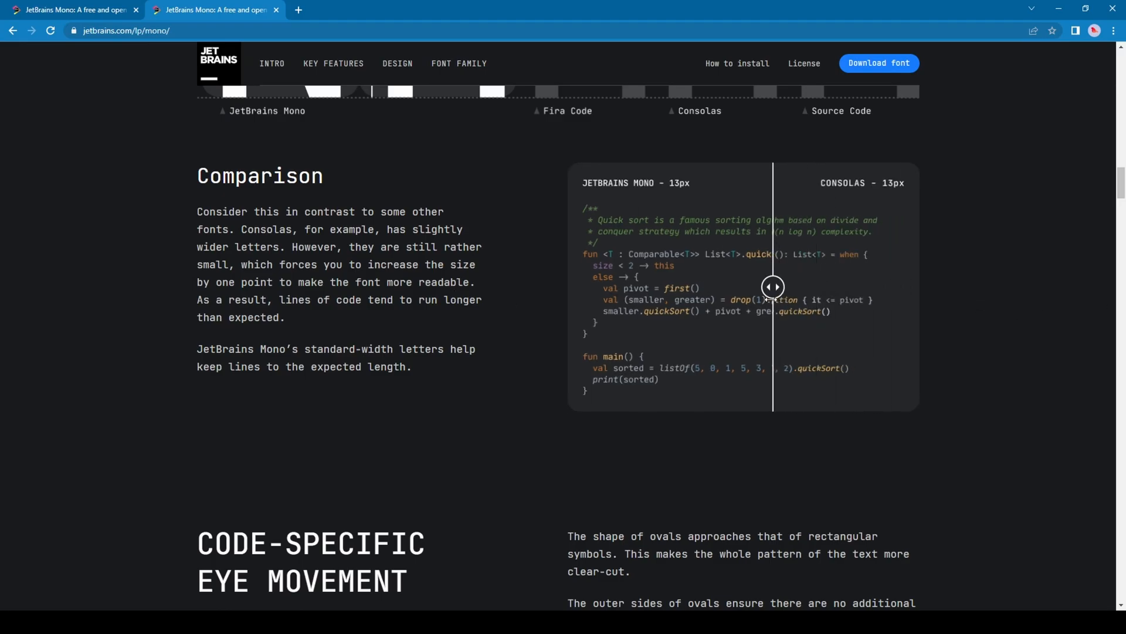
{"action": "left_click_drag", "start_coordinate": [774, 285], "coordinate": [762, 286]}
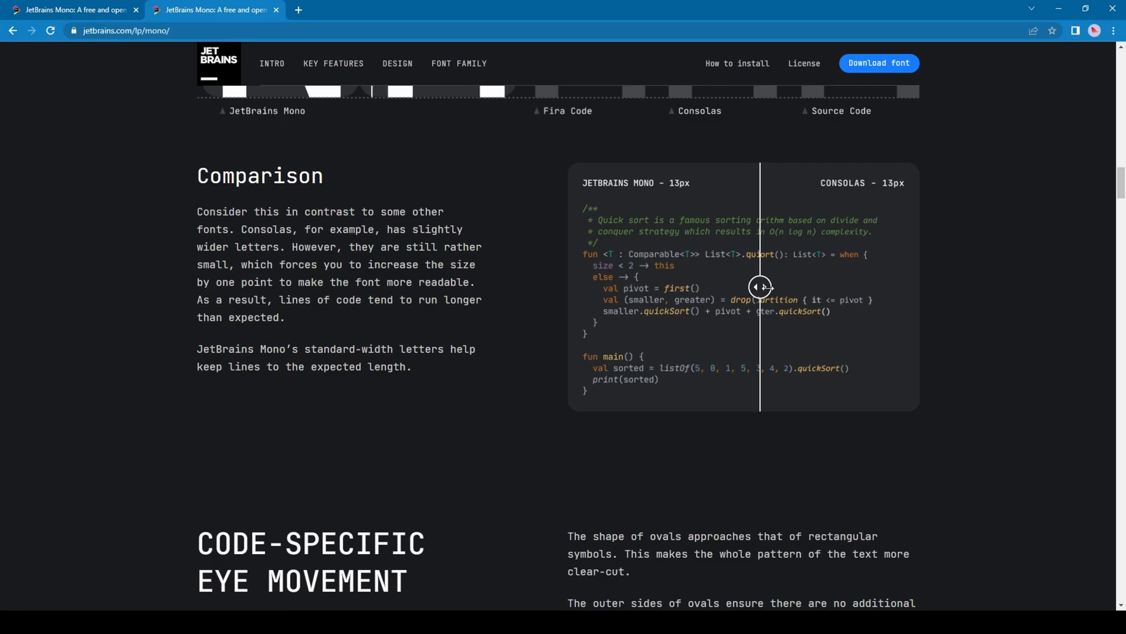
{"action": "left_click_drag", "start_coordinate": [760, 287], "coordinate": [700, 287]}
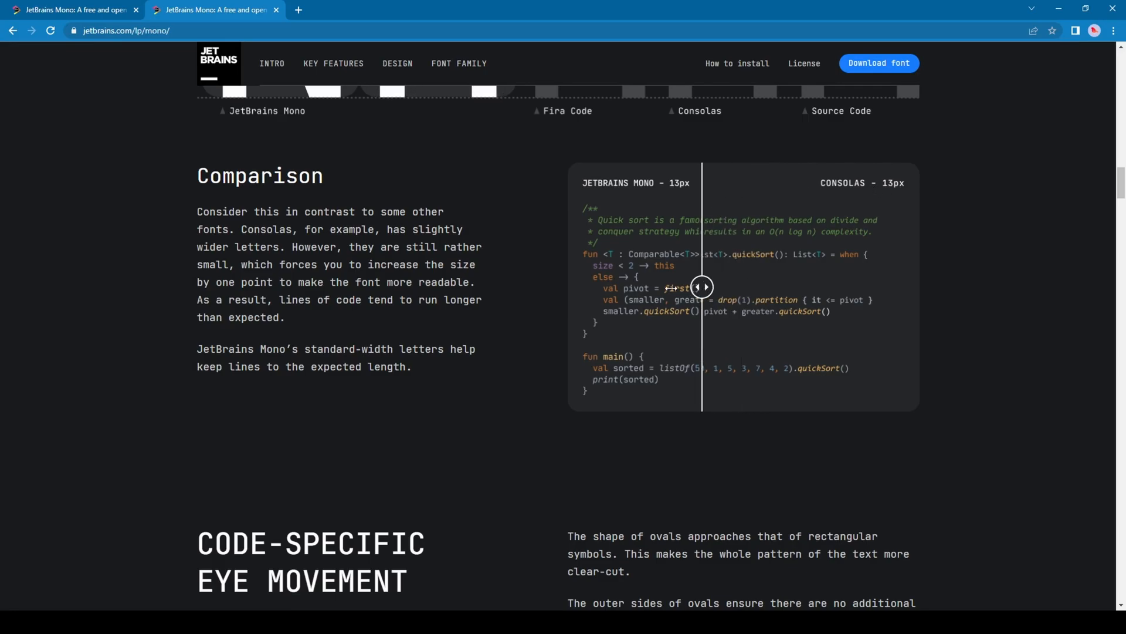
{"action": "left_click_drag", "start_coordinate": [701, 286], "coordinate": [915, 285]}
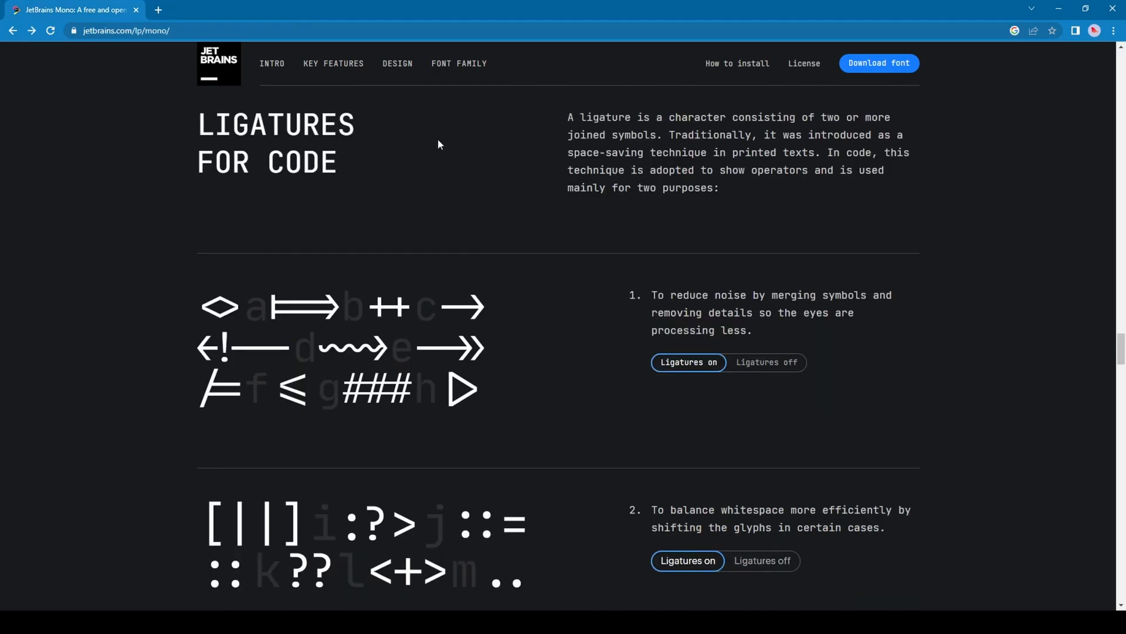
{"action": "mouse_move", "coordinate": [167, 191]}
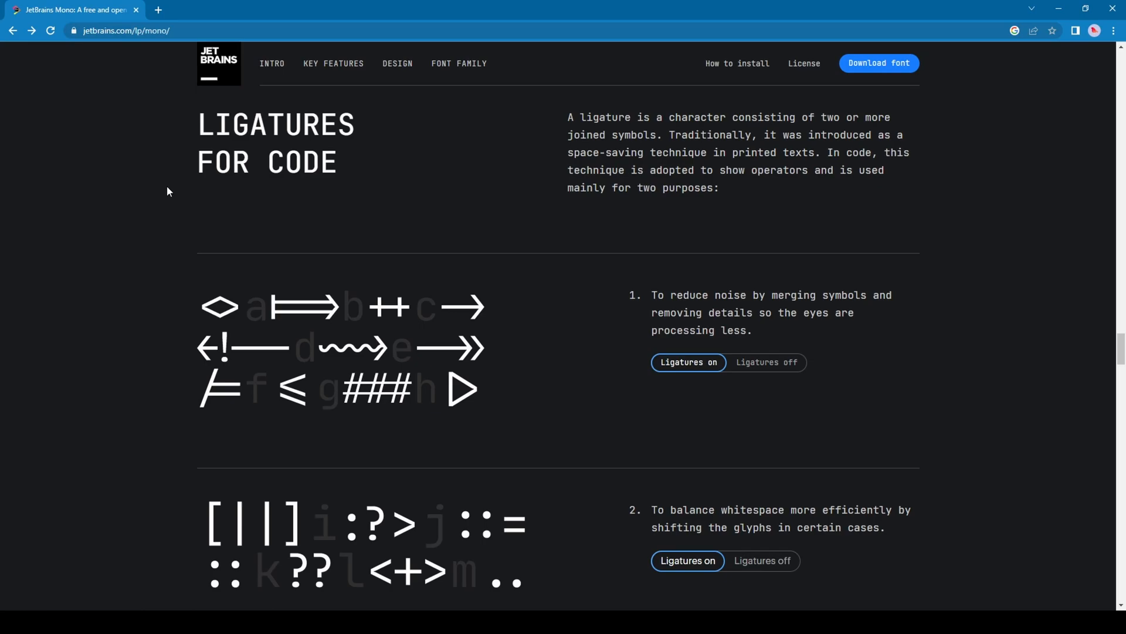
{"action": "mouse_move", "coordinate": [519, 280]}
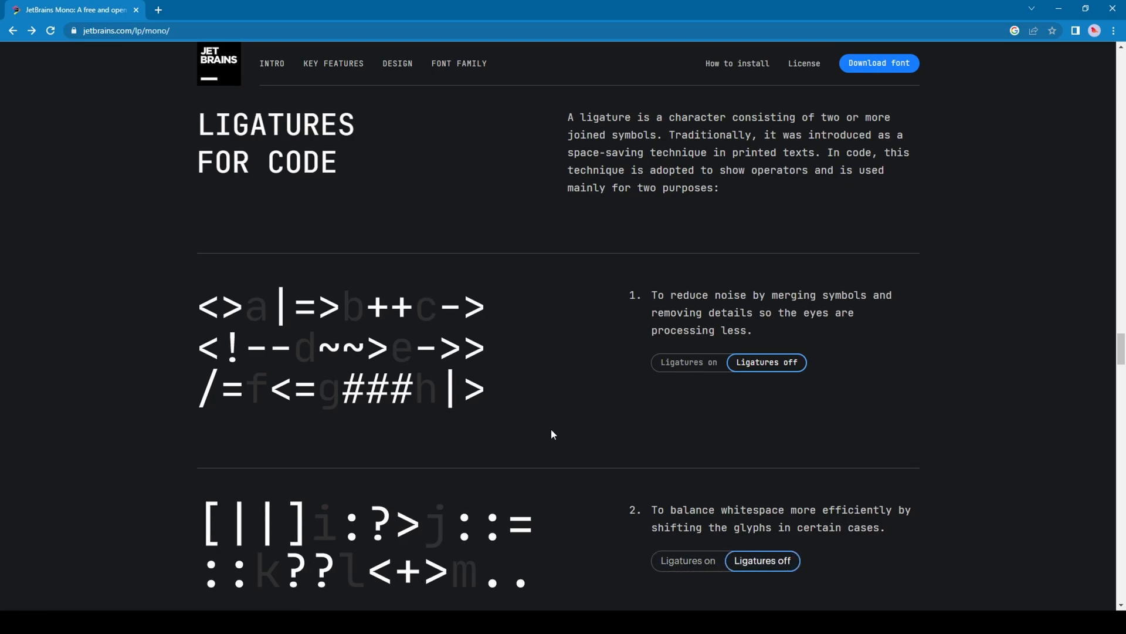
{"action": "mouse_move", "coordinate": [489, 256]}
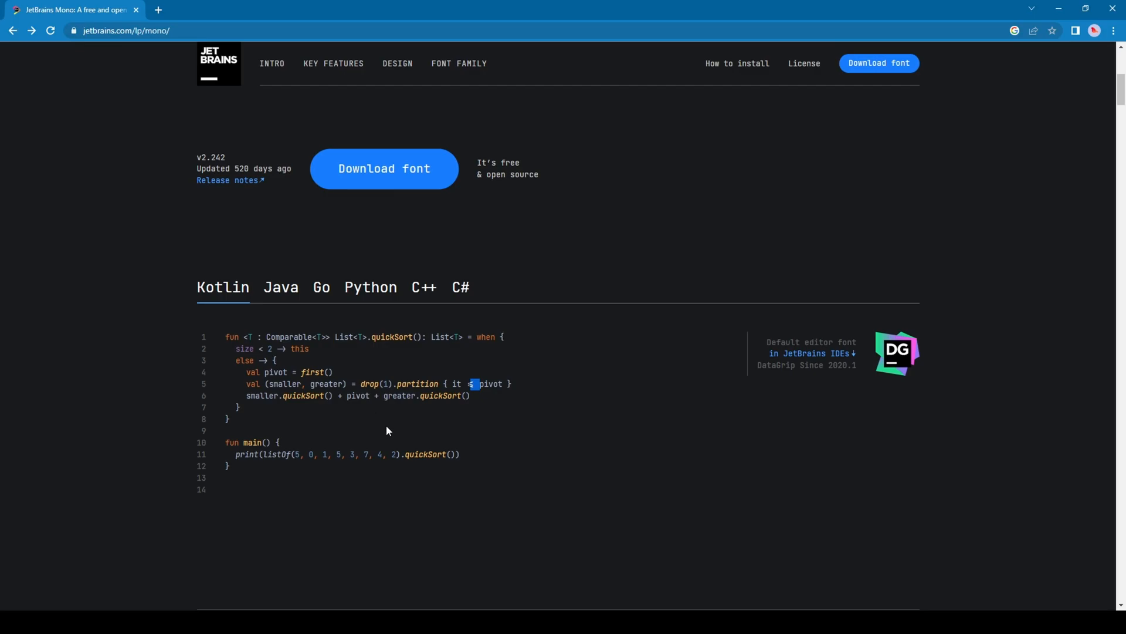
View the Java, Go, Python, C++ and C# code samples in turn
{"action": "left_click", "coordinate": [280, 287]}
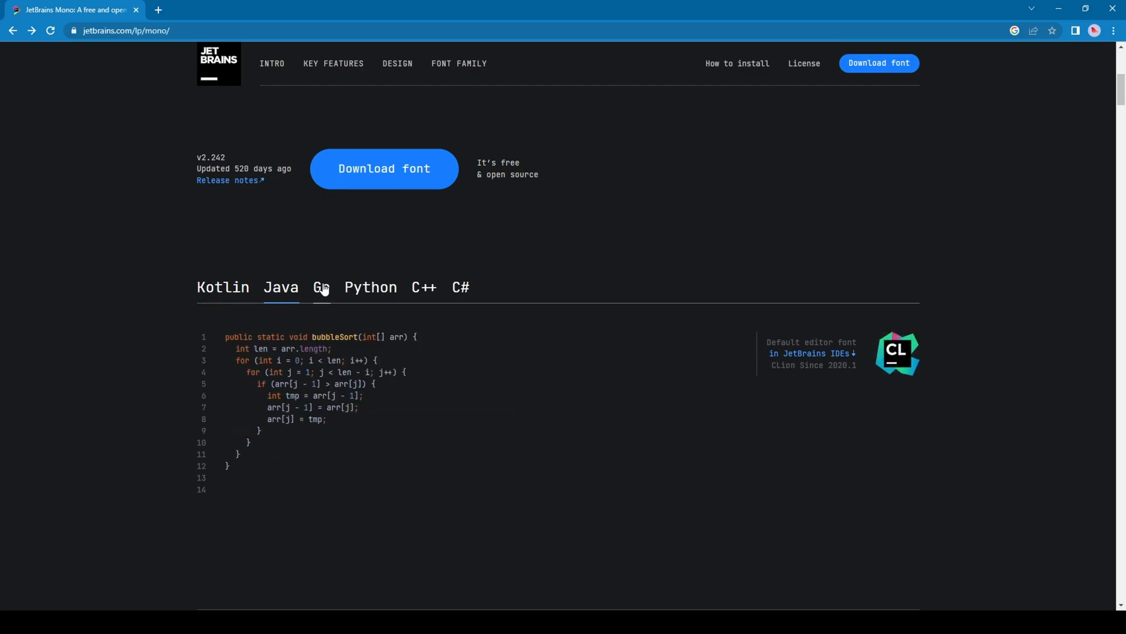
{"action": "left_click", "coordinate": [320, 286]}
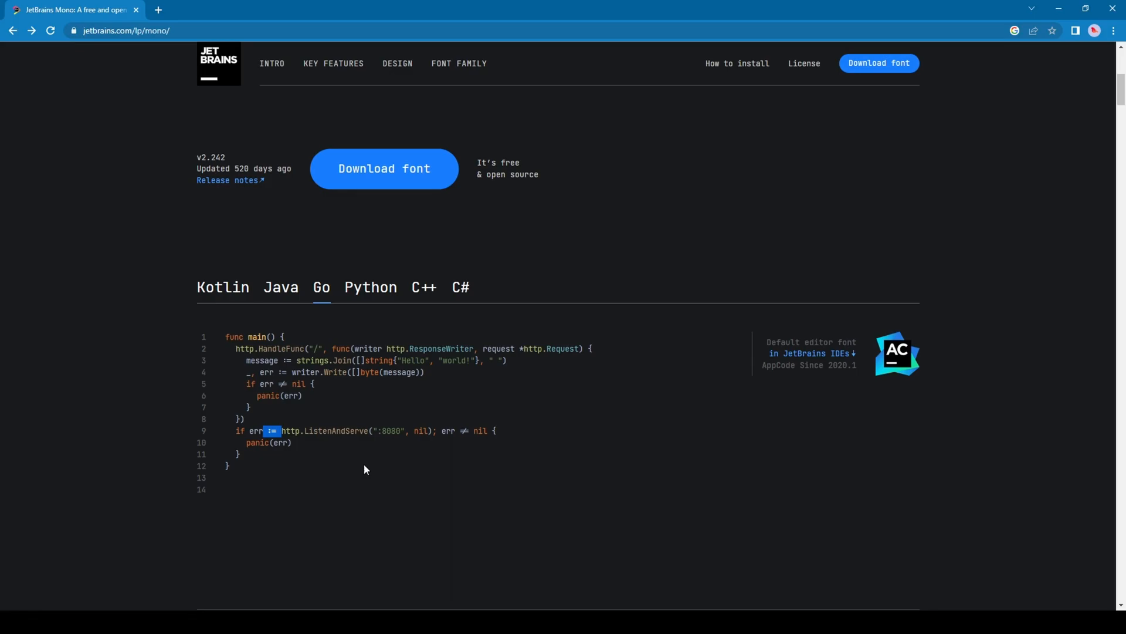
{"action": "left_click", "coordinate": [371, 287]}
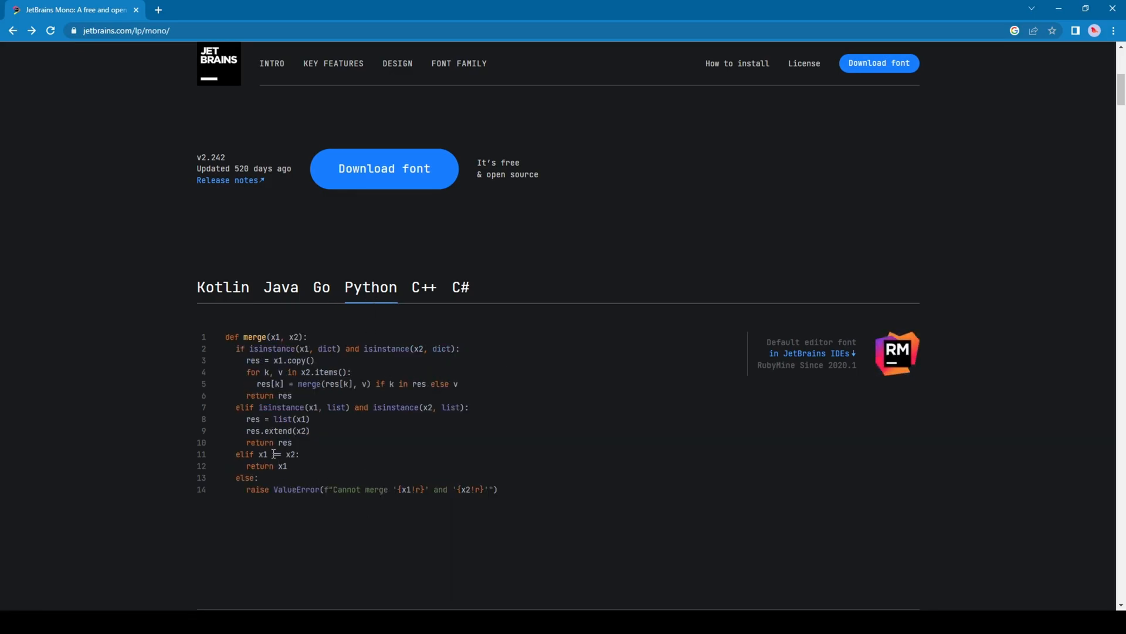
{"action": "left_click", "coordinate": [423, 288]}
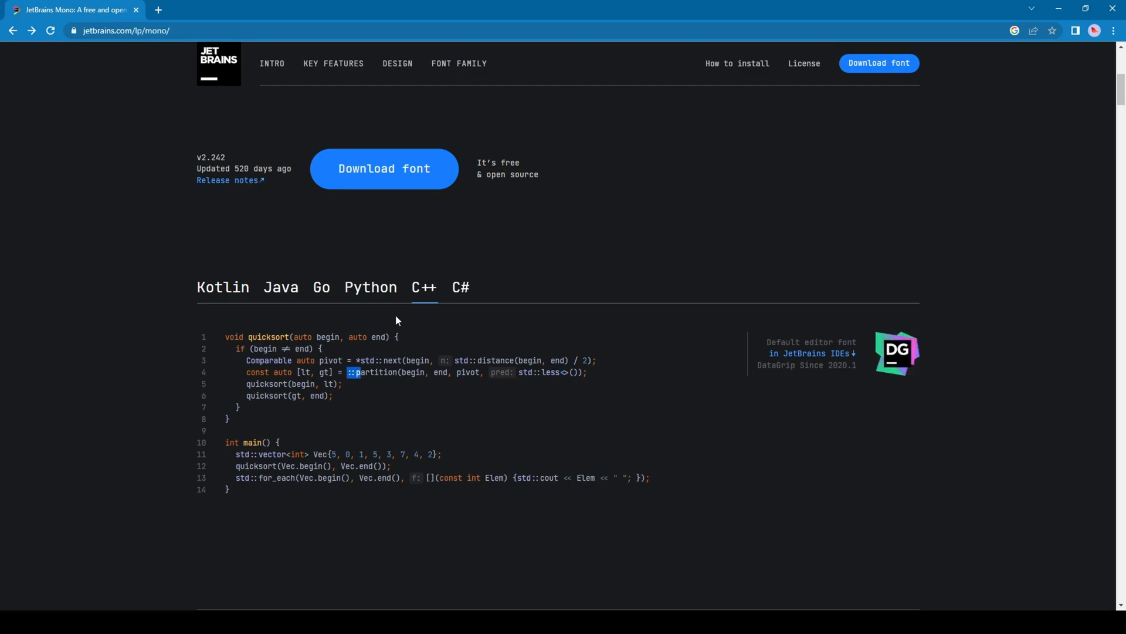
{"action": "left_click", "coordinate": [460, 287]}
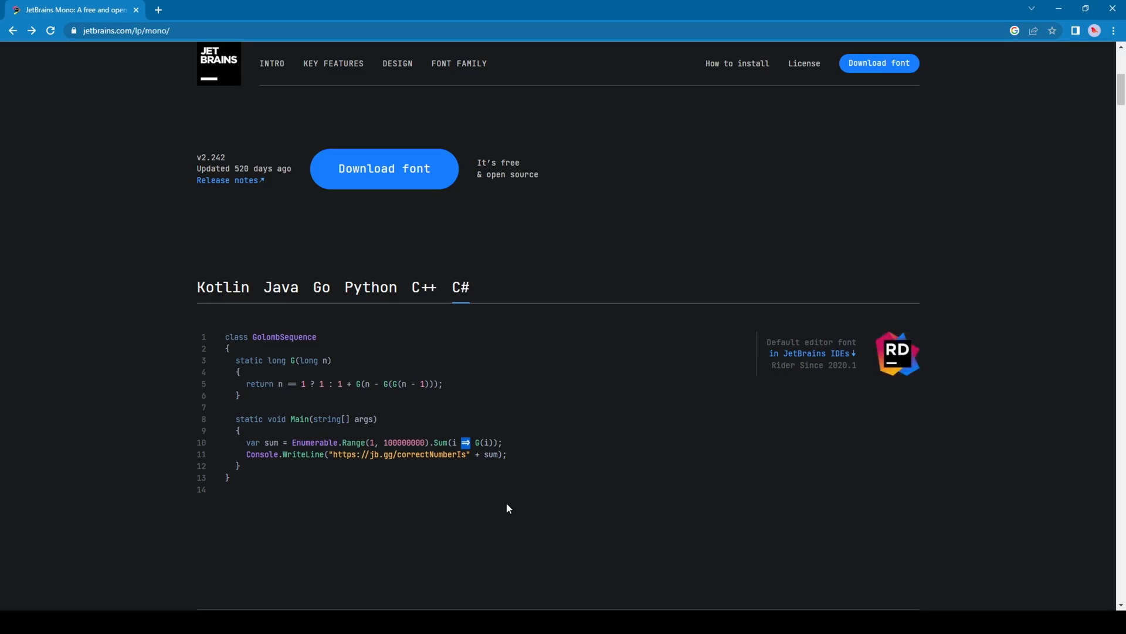
{"action": "scroll", "scroll_direction": "down", "scroll_amount": 3}
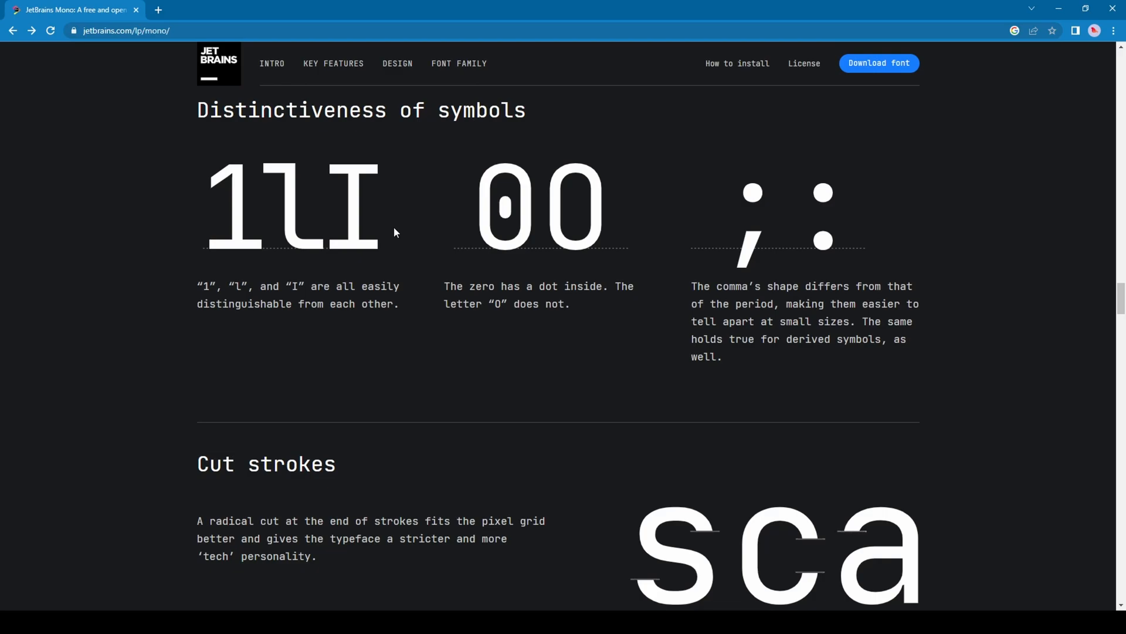
{"action": "mouse_move", "coordinate": [300, 154]}
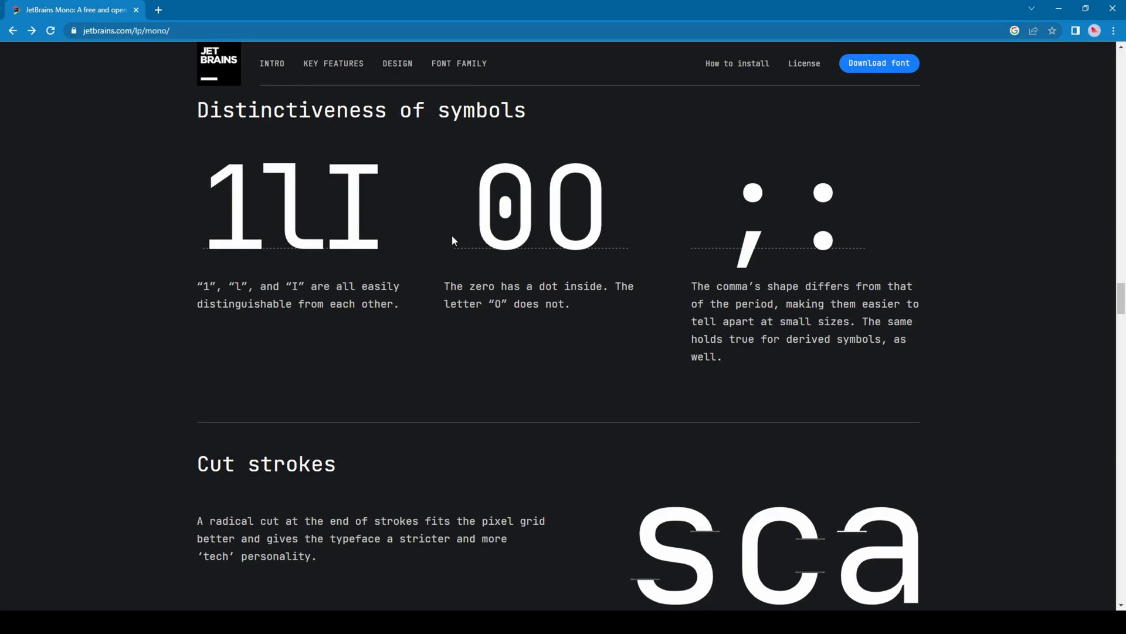
{"action": "mouse_move", "coordinate": [473, 428]}
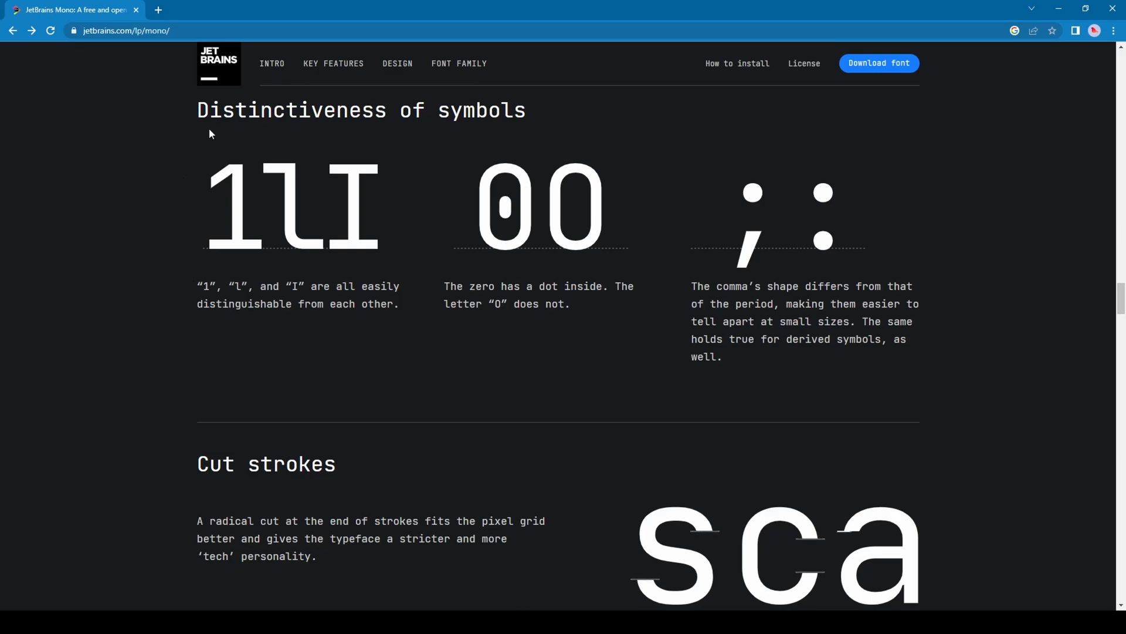
{"action": "mouse_move", "coordinate": [363, 203]}
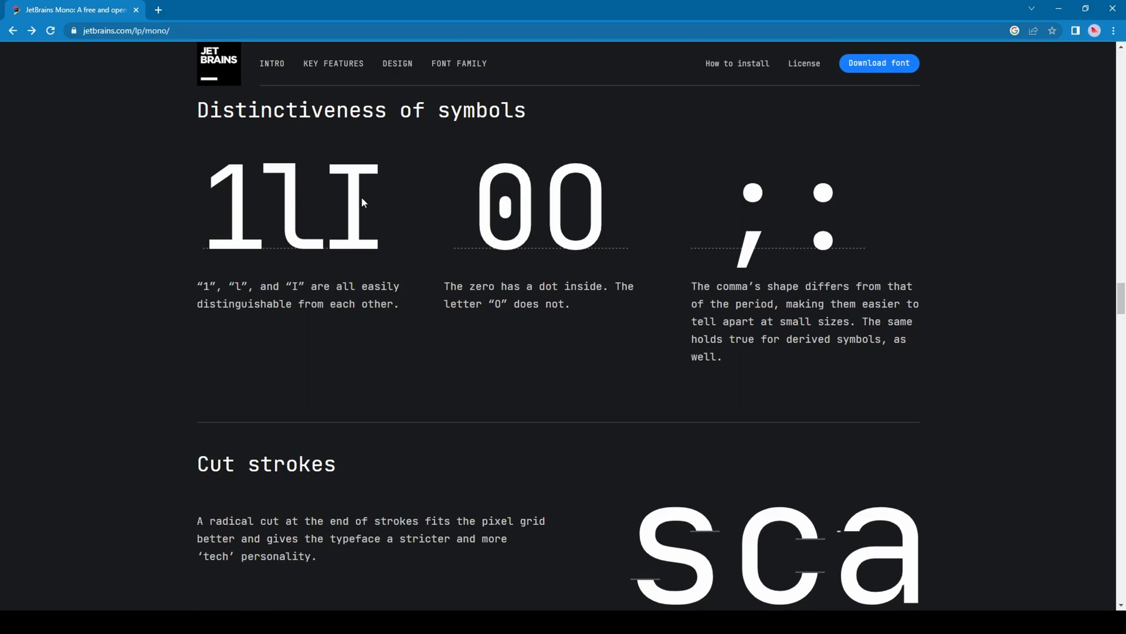
{"action": "mouse_move", "coordinate": [616, 156]}
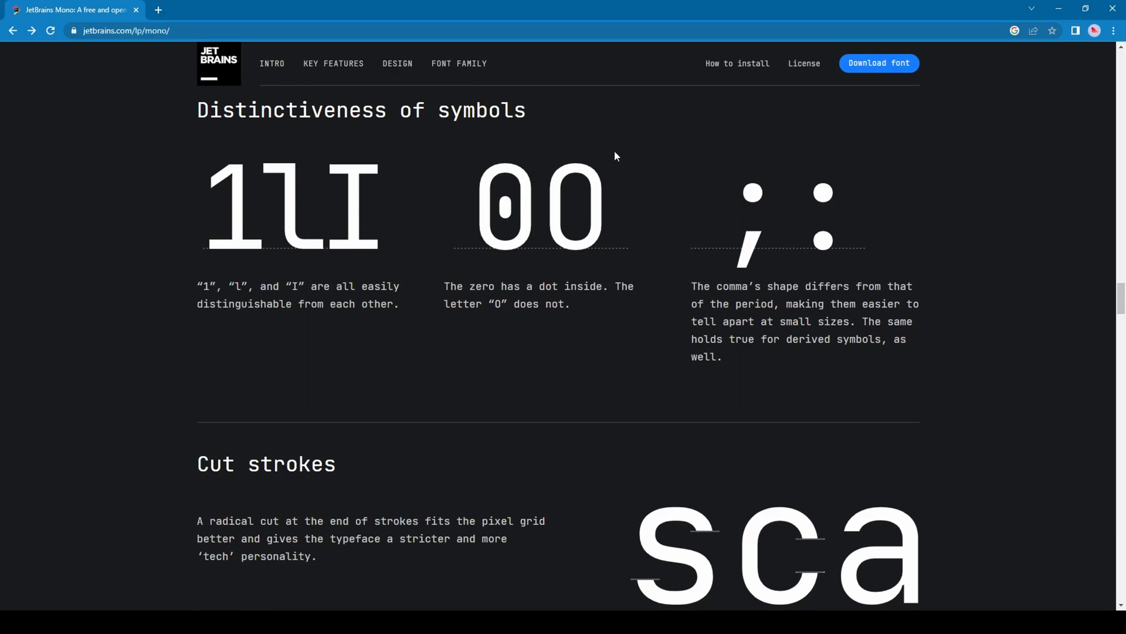
{"action": "mouse_move", "coordinate": [532, 257]}
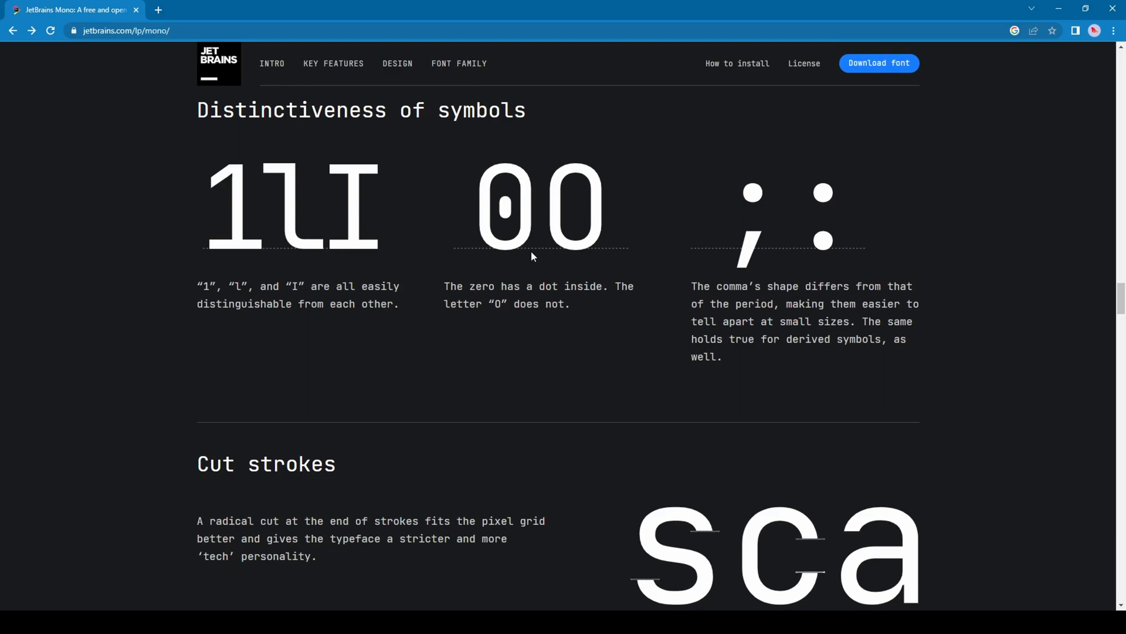
{"action": "mouse_move", "coordinate": [518, 282]}
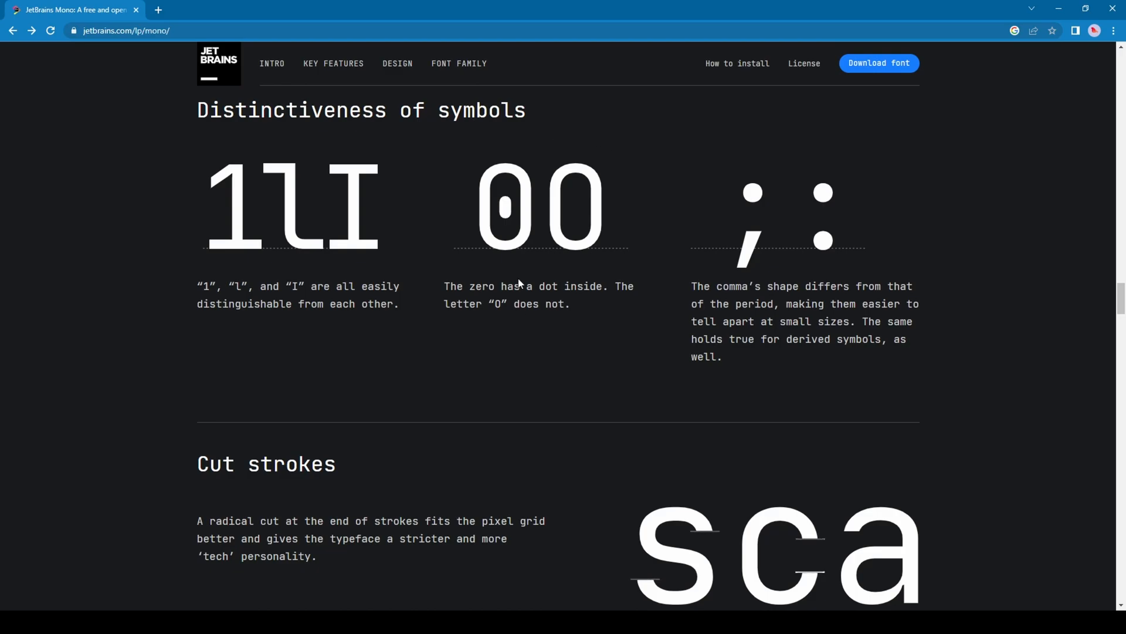
{"action": "mouse_move", "coordinate": [384, 106]}
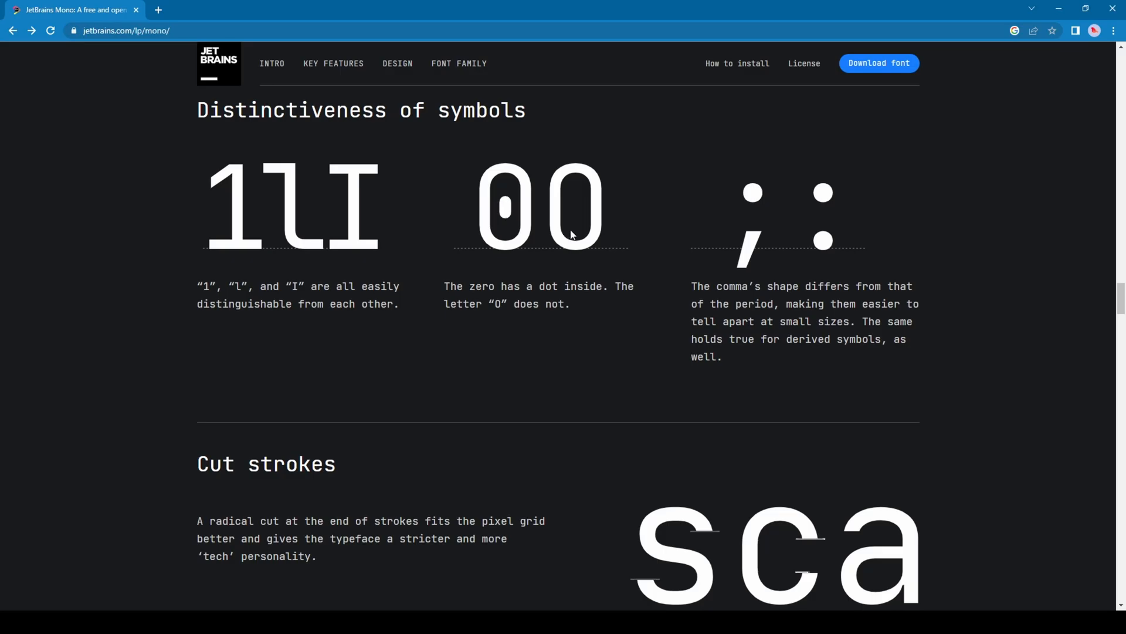
Download the JetBrainsMono-2.242 zip and show it in its Downloads folder
{"action": "left_click", "coordinate": [878, 63]}
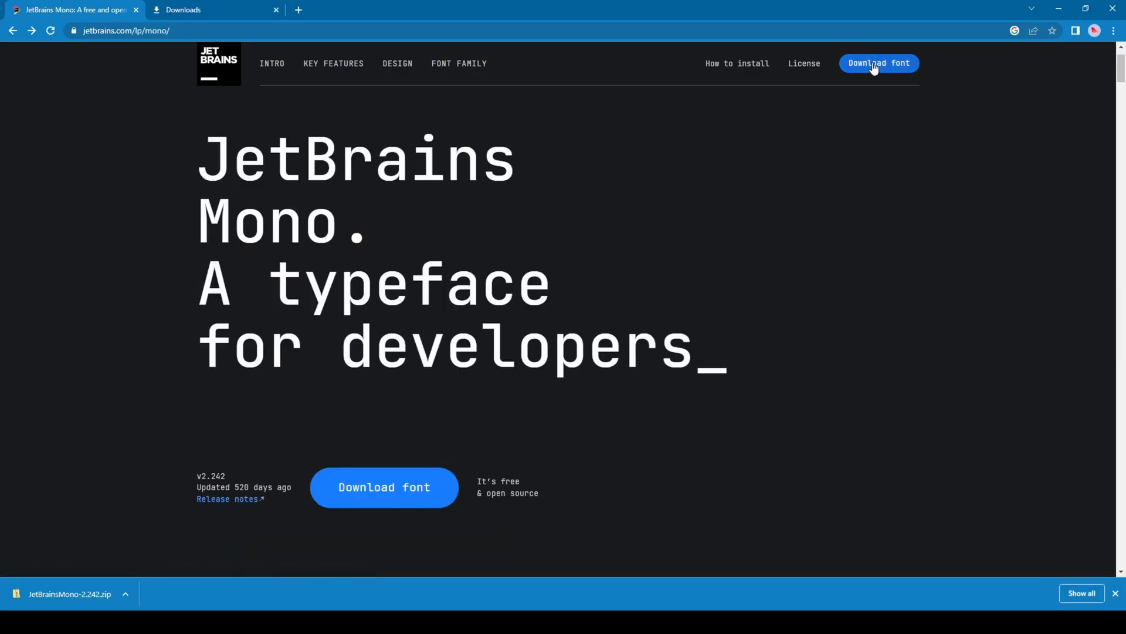
{"action": "left_click", "coordinate": [878, 63]}
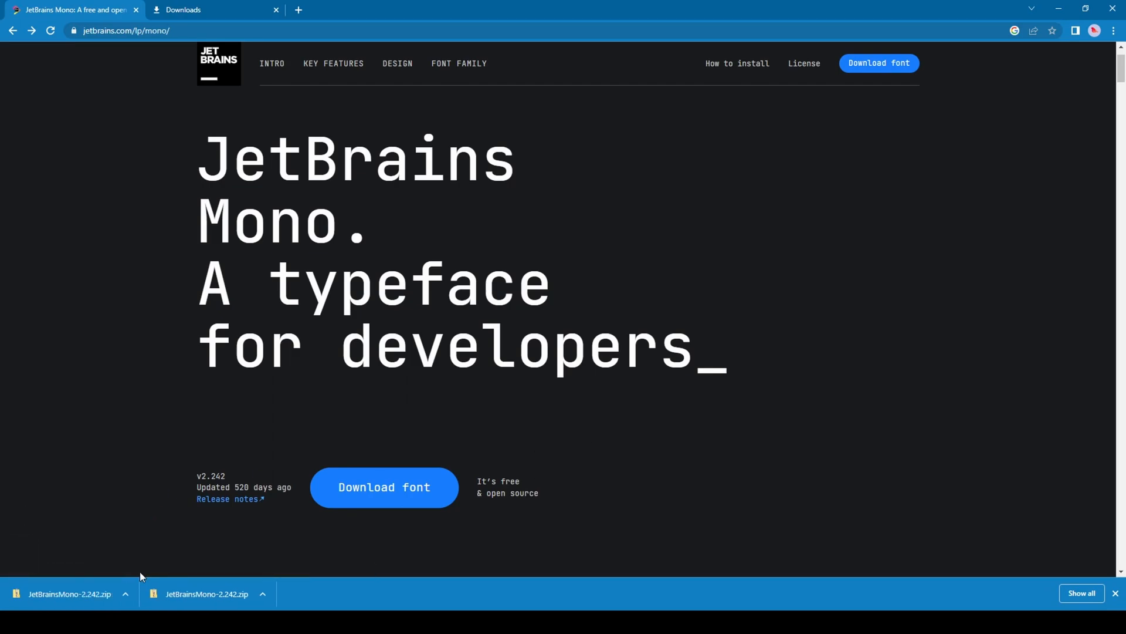
{"action": "left_click", "coordinate": [124, 593]}
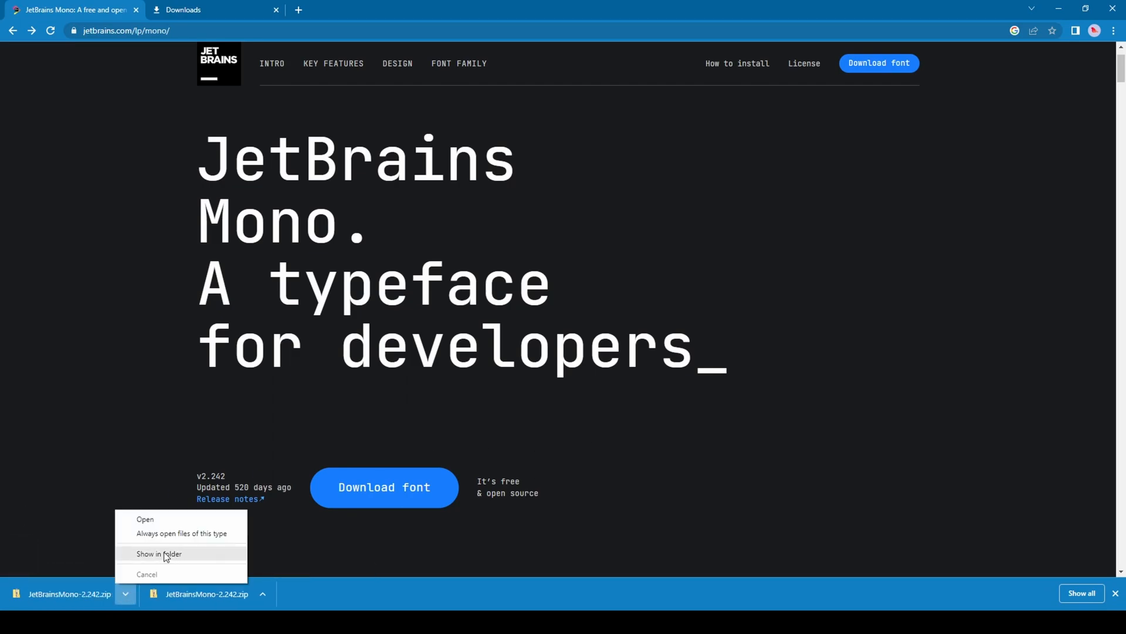
{"action": "left_click", "coordinate": [159, 556]}
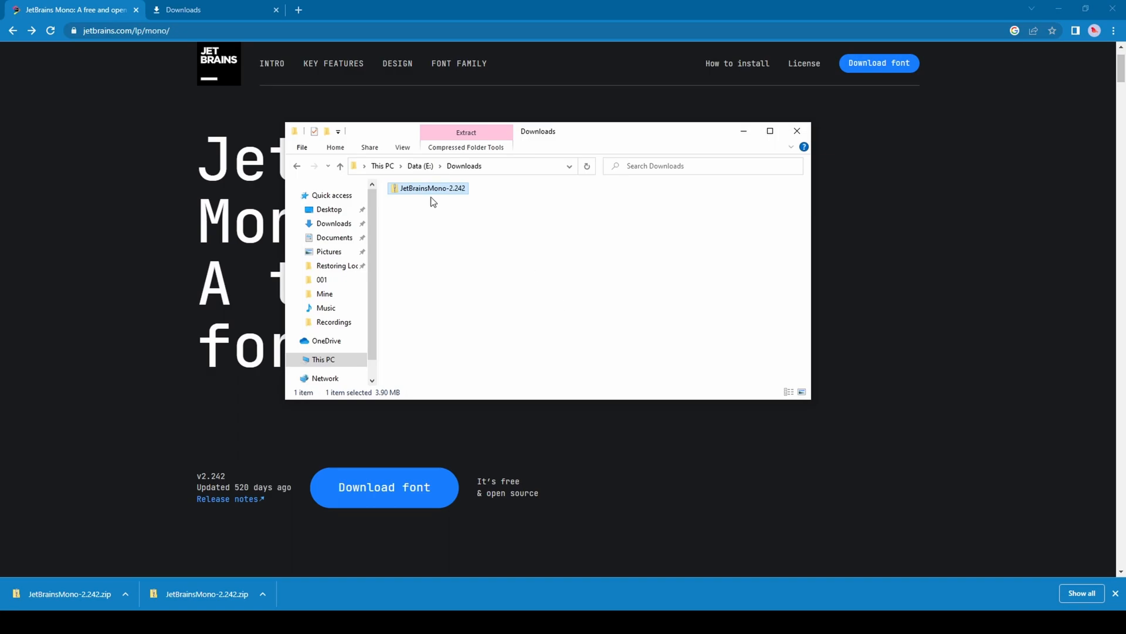
Extract the JetBrains Mono zip into Downloads and open the extracted JetBrainsMono-2.242 folder
{"action": "right_click", "coordinate": [431, 188]}
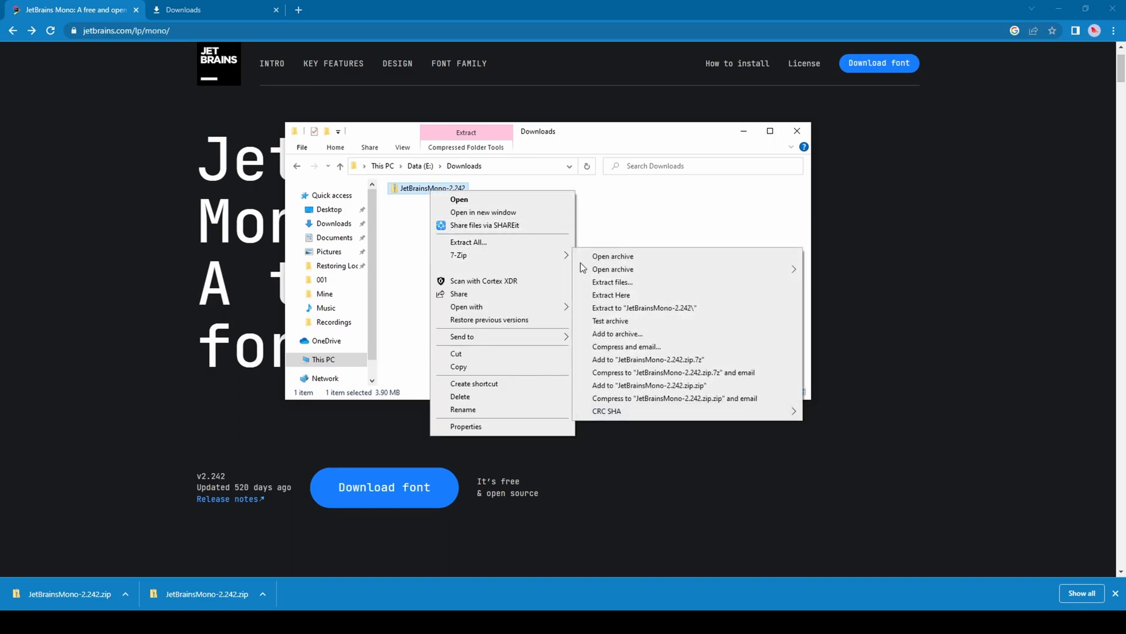
{"action": "left_click", "coordinate": [611, 295]}
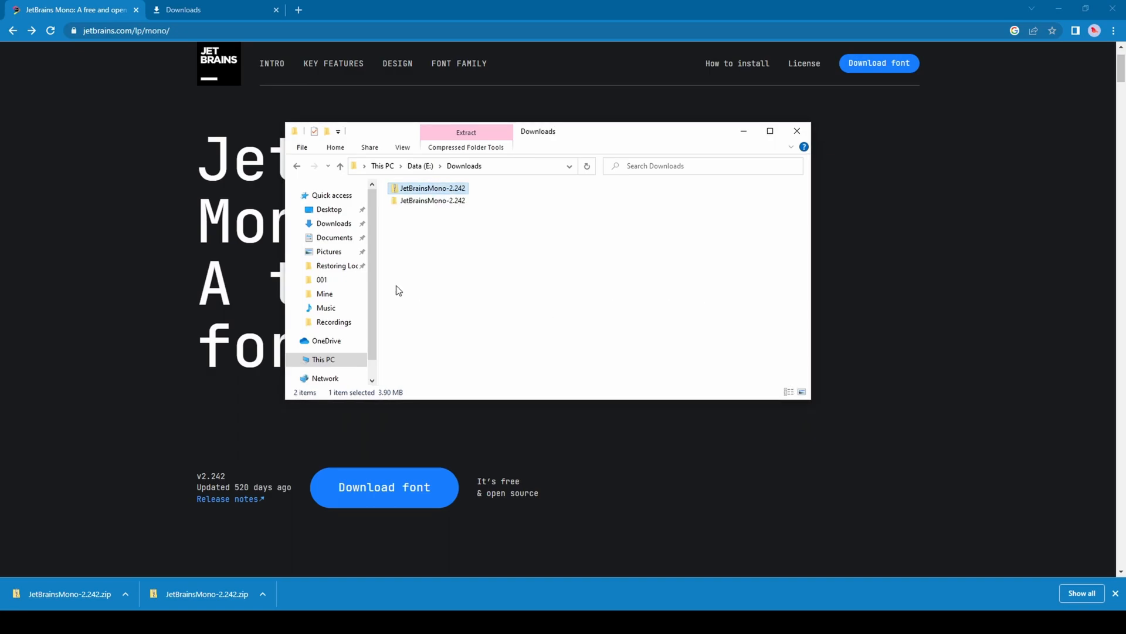
{"action": "double_click", "coordinate": [431, 200]}
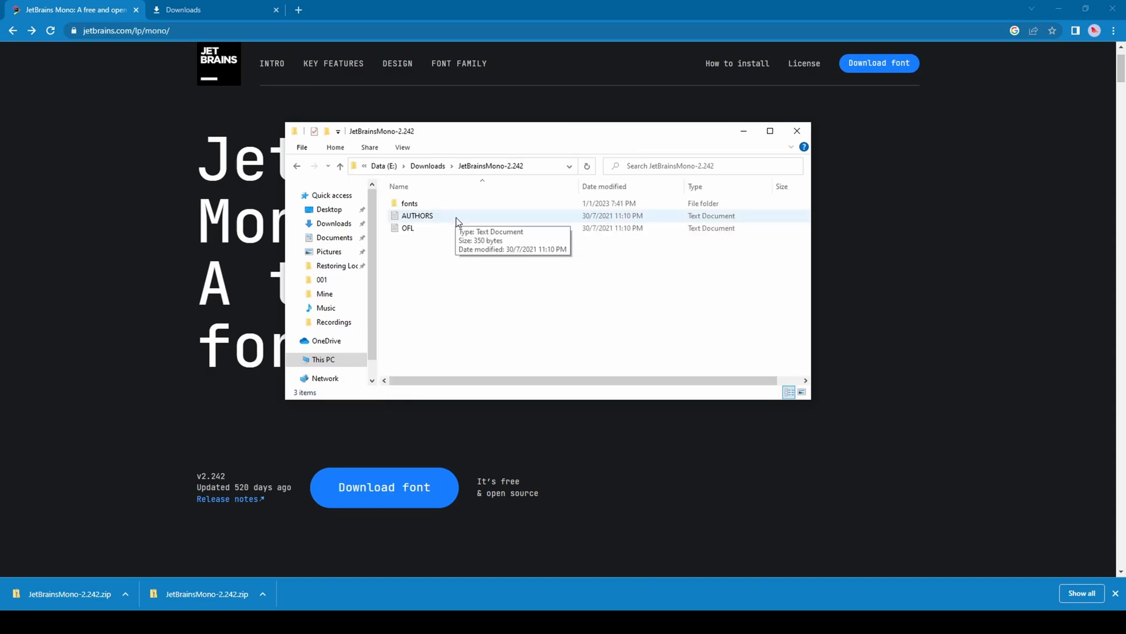
Open fonts > variable and preview the regular JetBrains Mono font file
{"action": "left_click", "coordinate": [409, 204]}
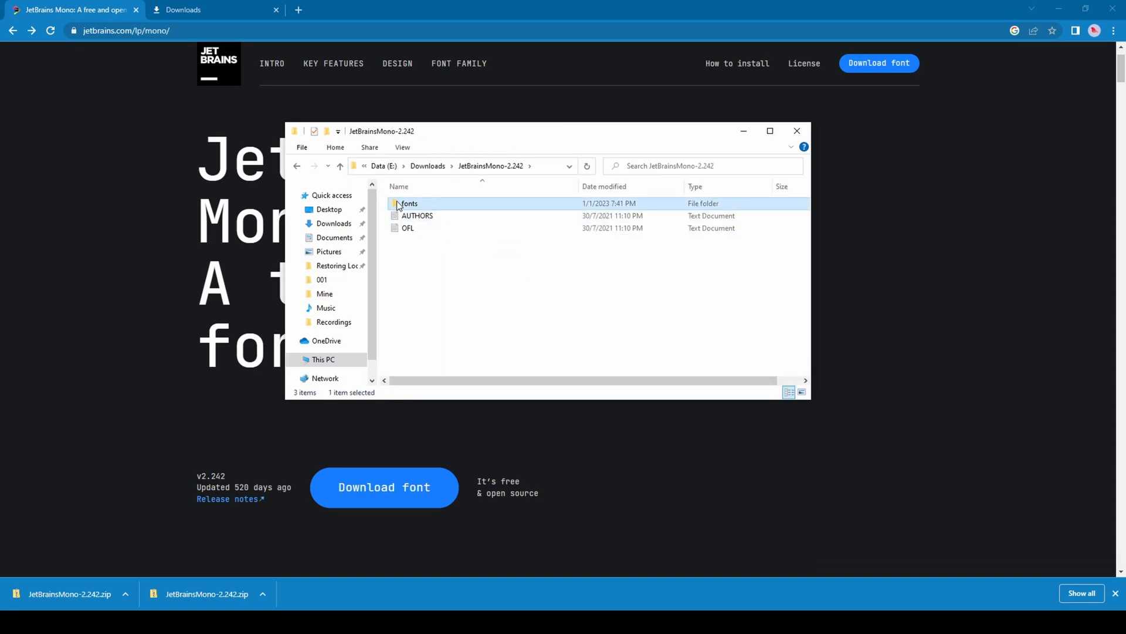
{"action": "double_click", "coordinate": [408, 204]}
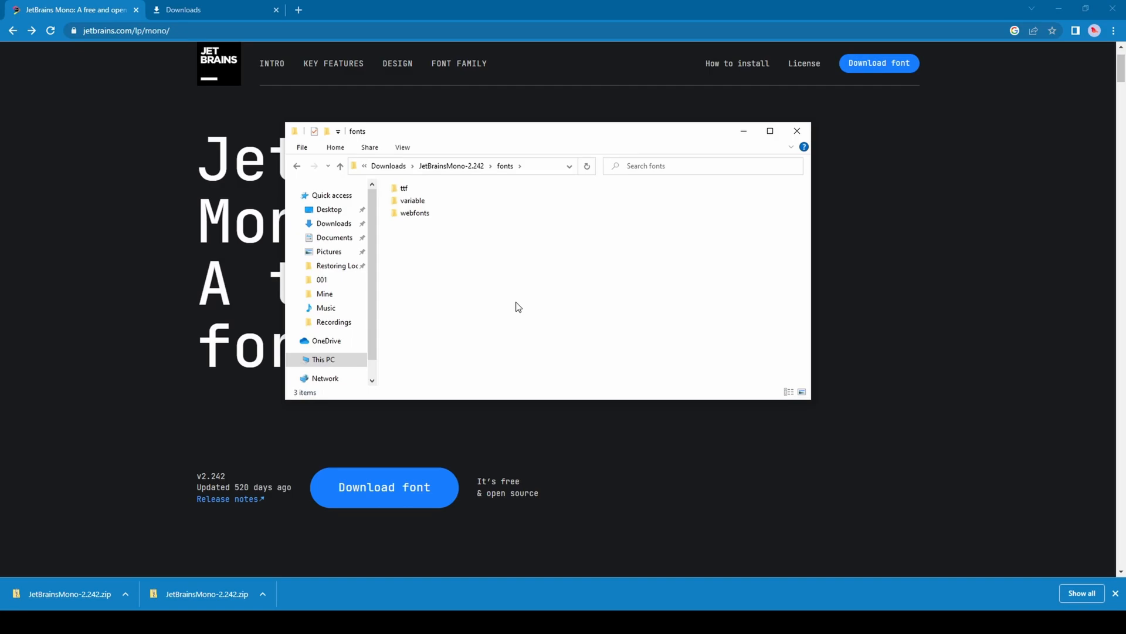
{"action": "mouse_move", "coordinate": [419, 227]}
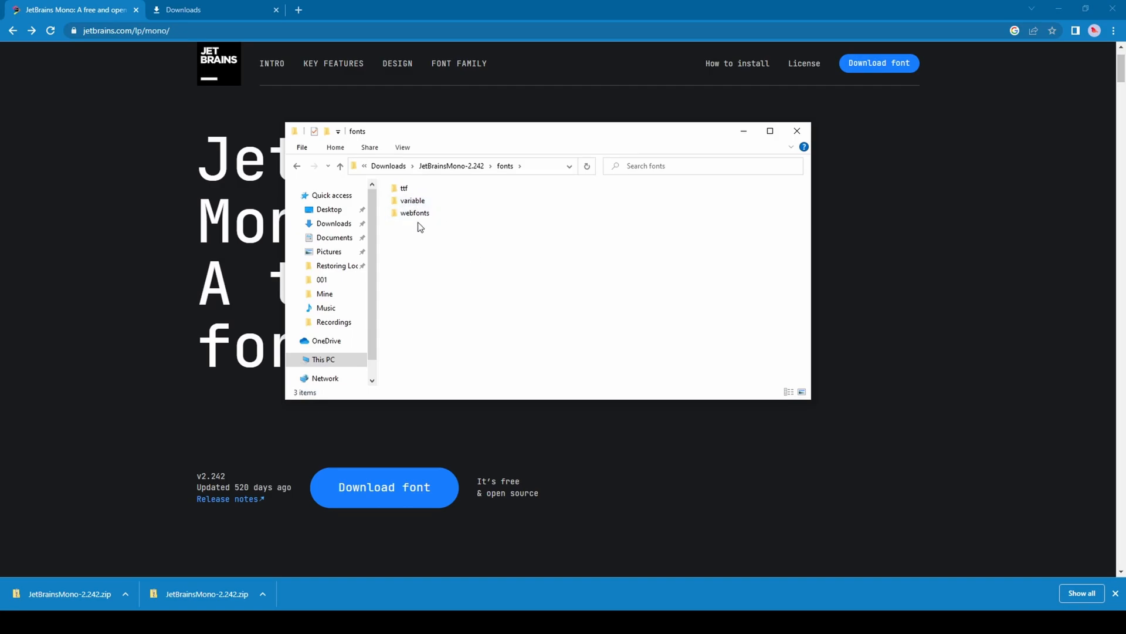
{"action": "left_click", "coordinate": [413, 201]}
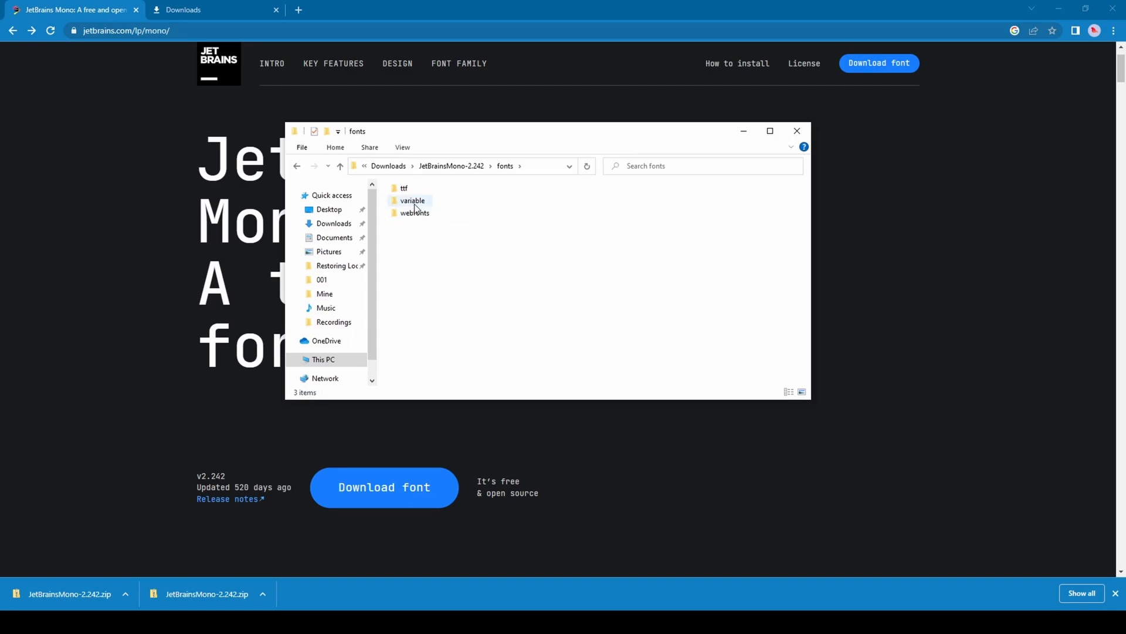
{"action": "double_click", "coordinate": [412, 200]}
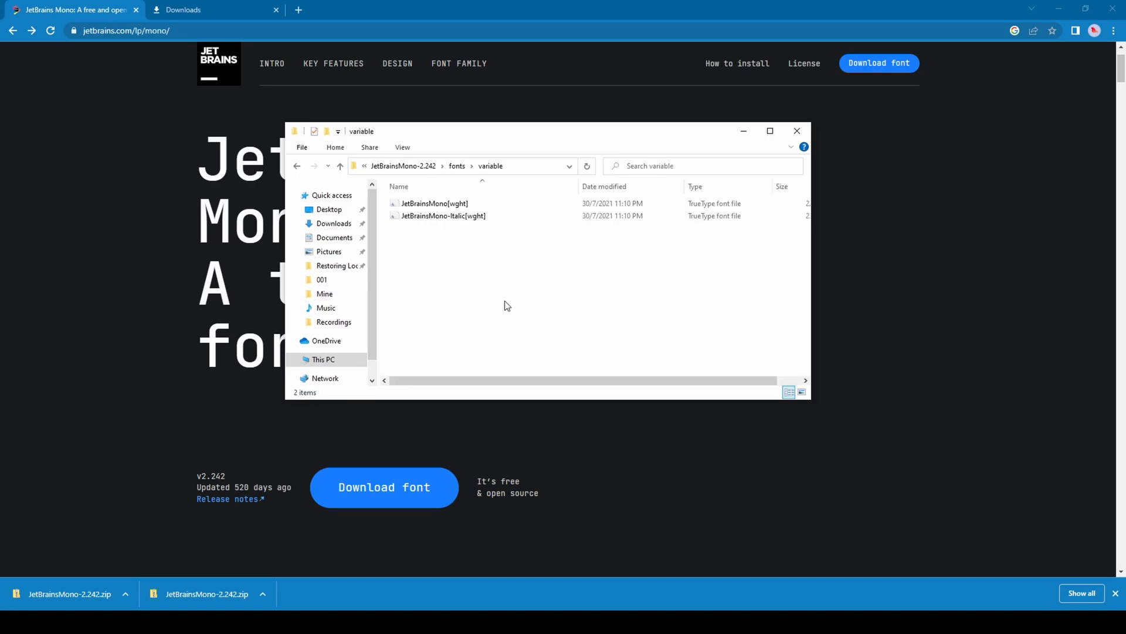
{"action": "mouse_move", "coordinate": [438, 206]}
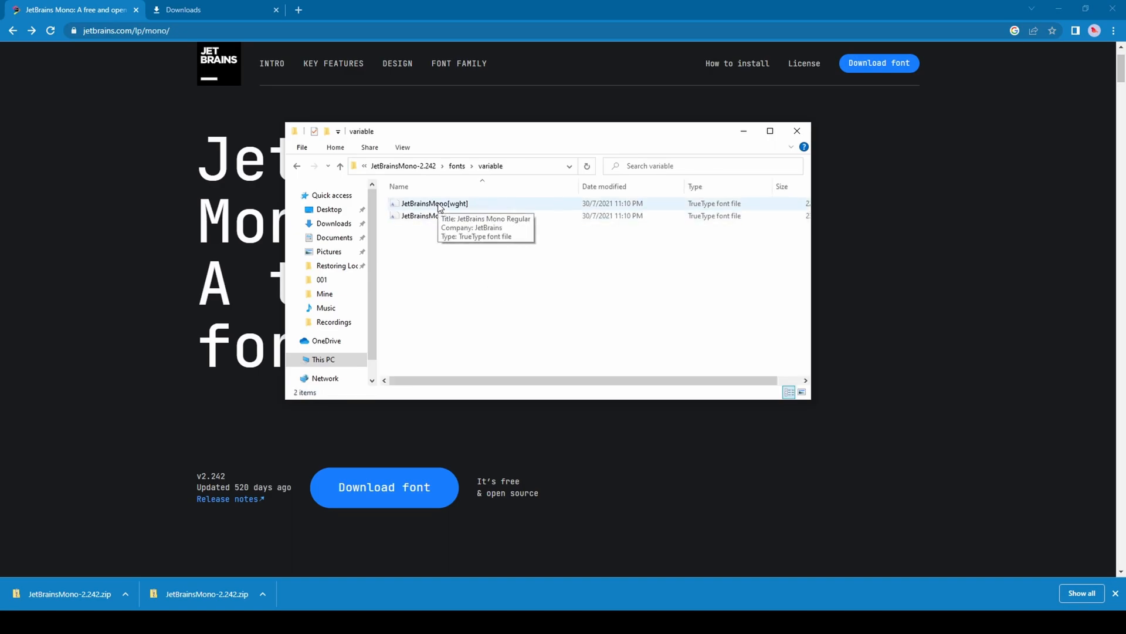
{"action": "left_click", "coordinate": [434, 203]}
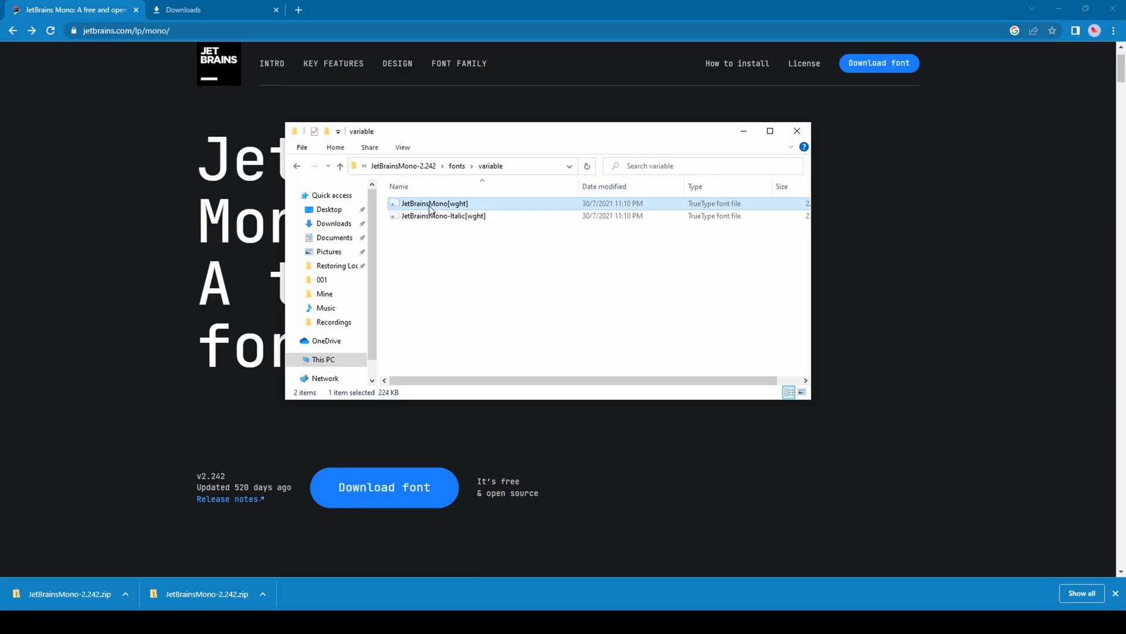
{"action": "double_click", "coordinate": [434, 204]}
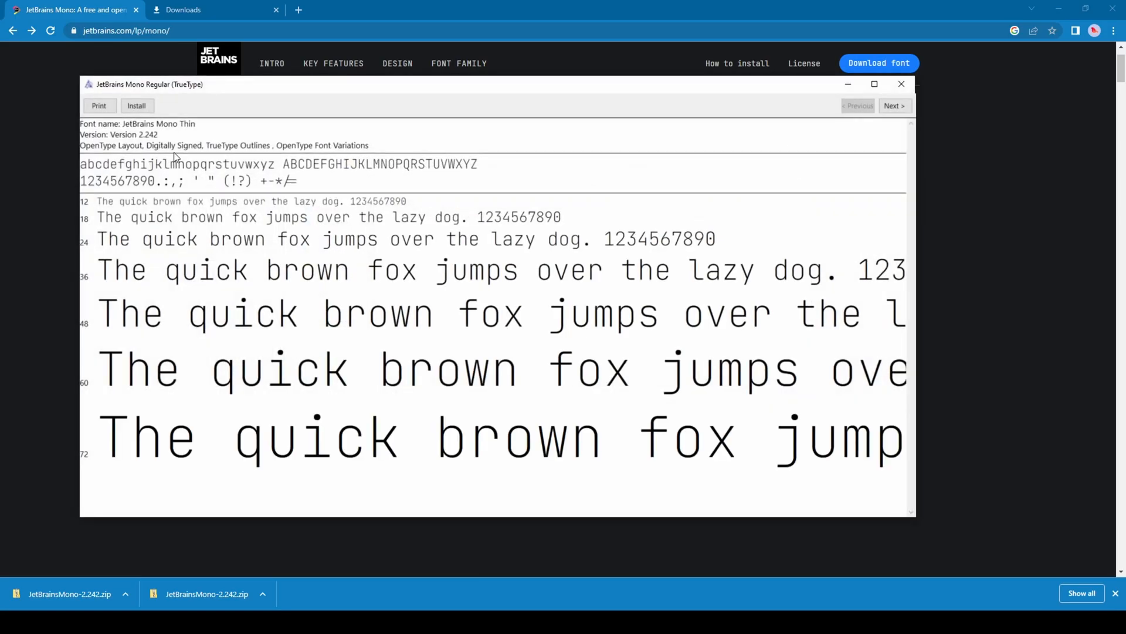
{"action": "mouse_move", "coordinate": [278, 282]}
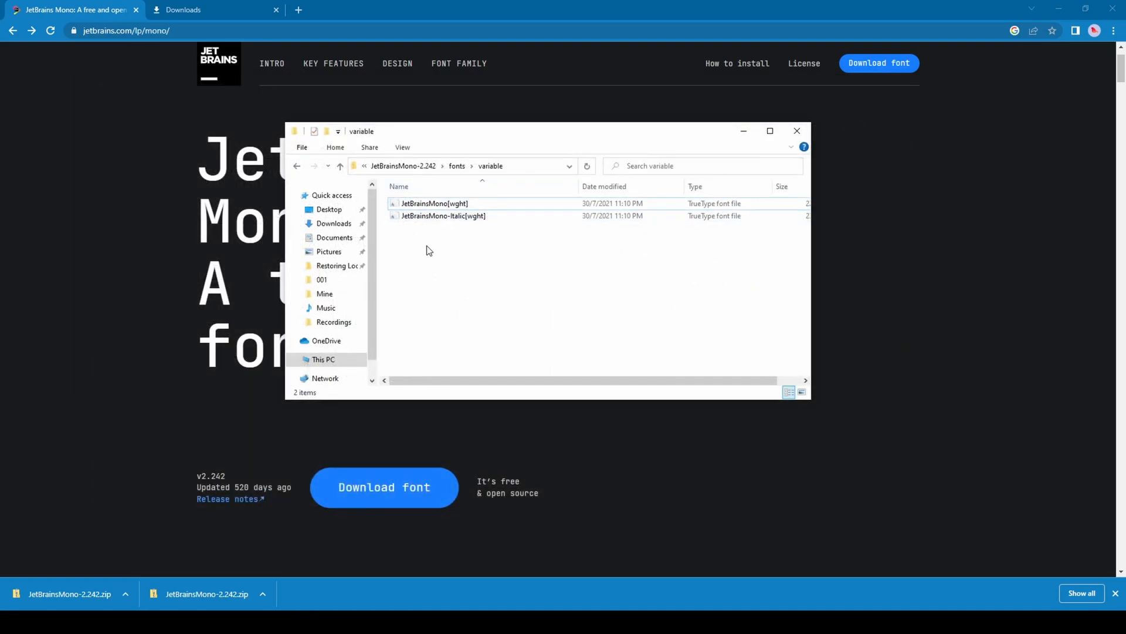
Search Start for font settings and move the font folder window aside
{"action": "left_click", "coordinate": [15, 598]}
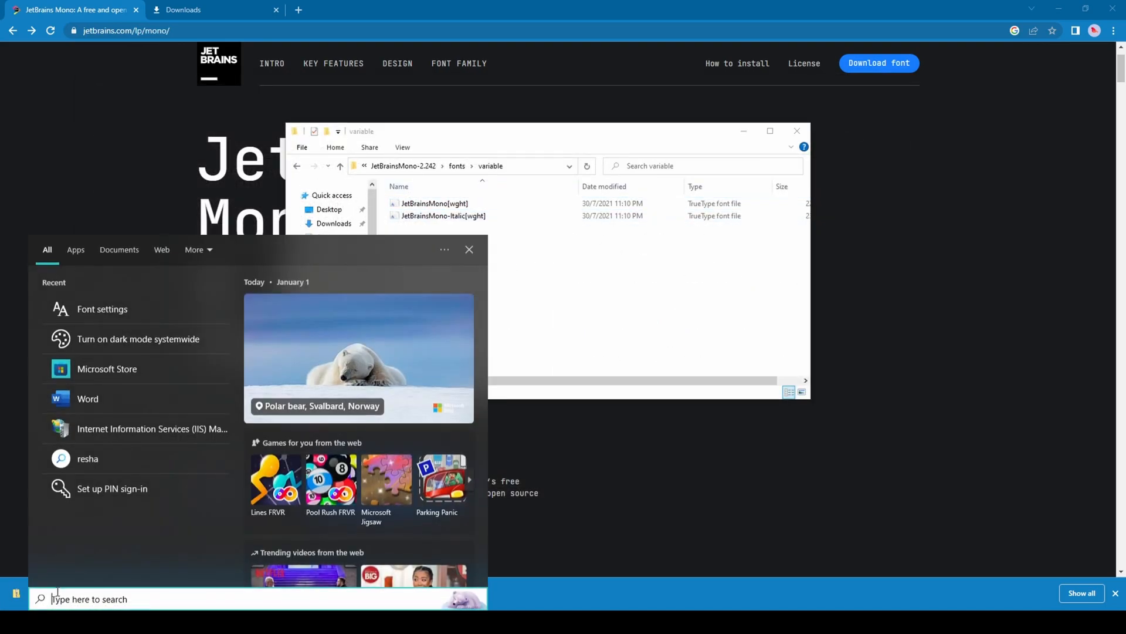
{"action": "mouse_move", "coordinate": [137, 338]}
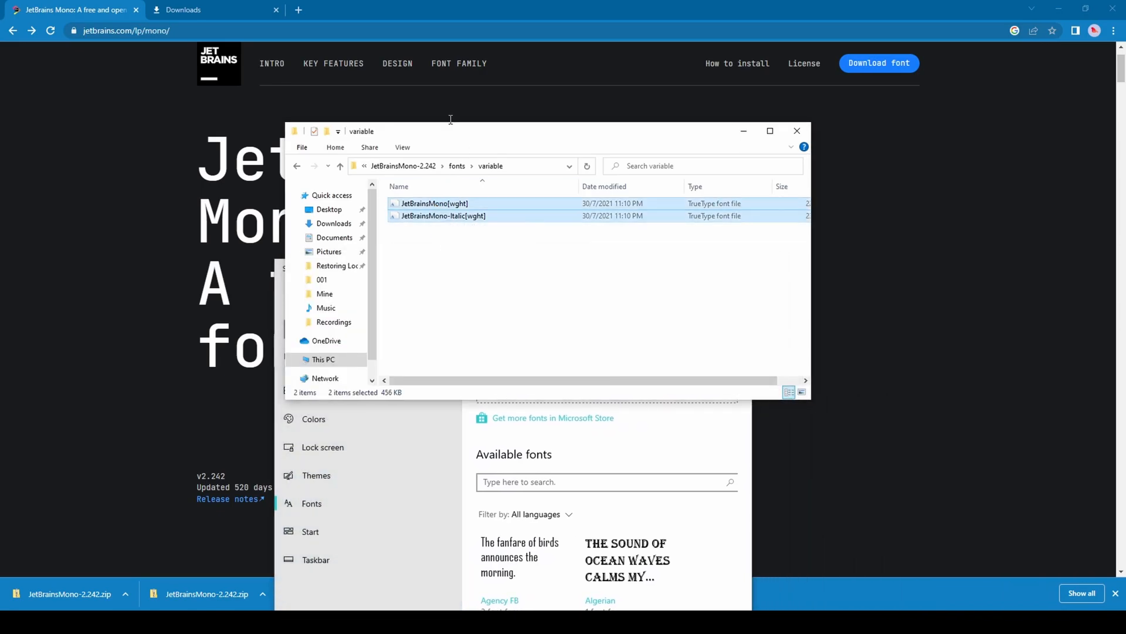
{"action": "left_click_drag", "start_coordinate": [450, 130], "coordinate": [560, 262]}
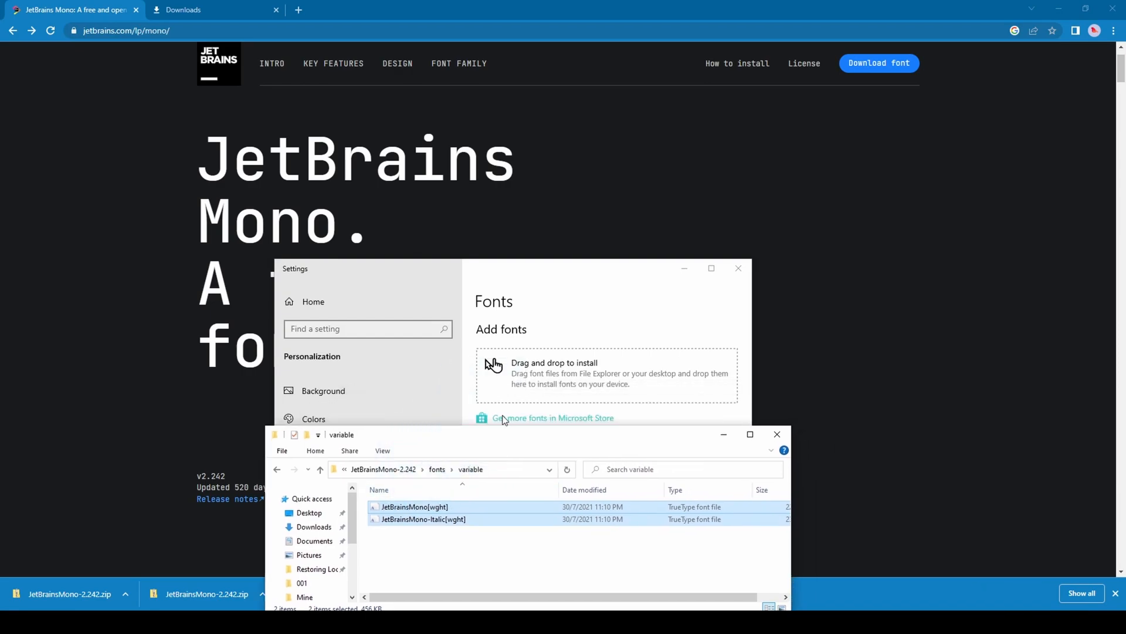
{"action": "mouse_move", "coordinate": [697, 438]}
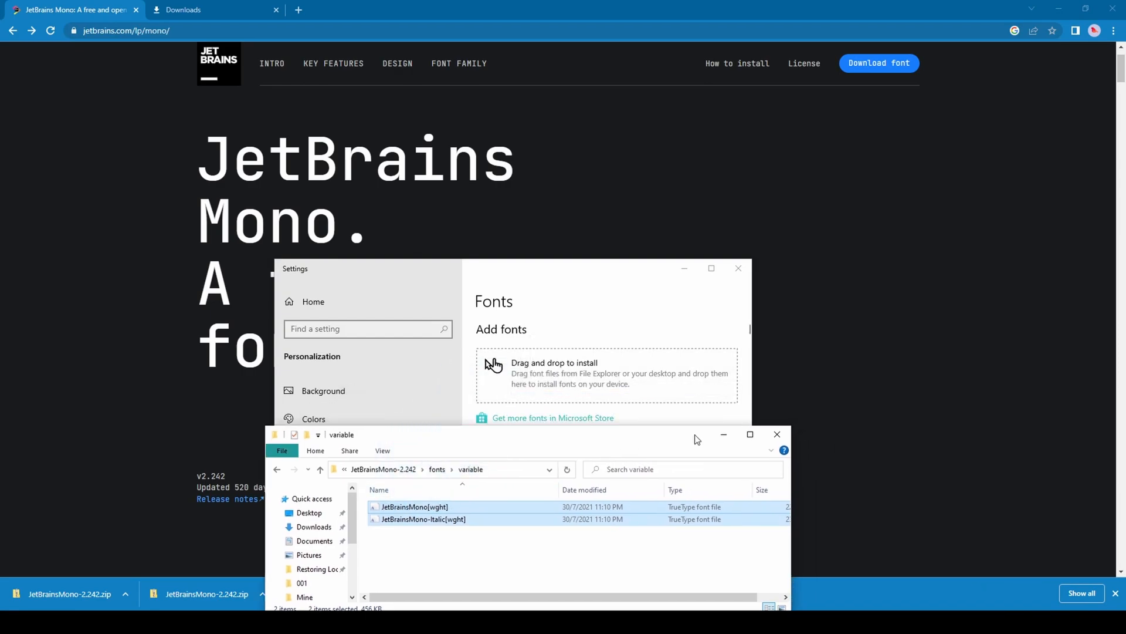
{"action": "mouse_move", "coordinate": [723, 435]}
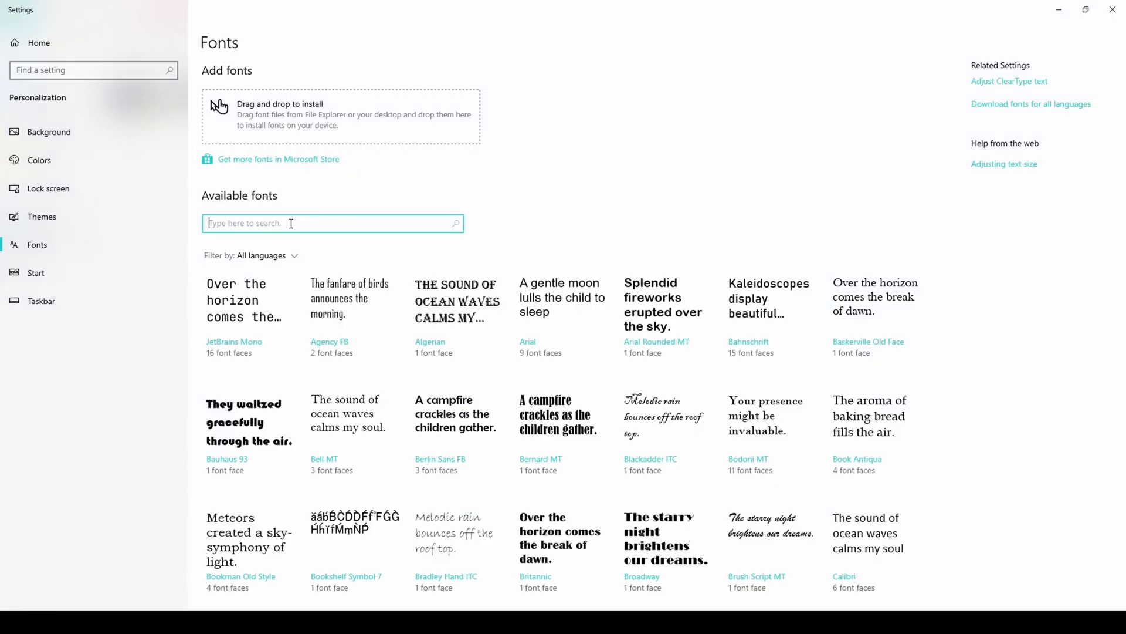
Search the available fonts for 'je' to confirm JetBrains Mono is listed
{"action": "type", "text": "je"}
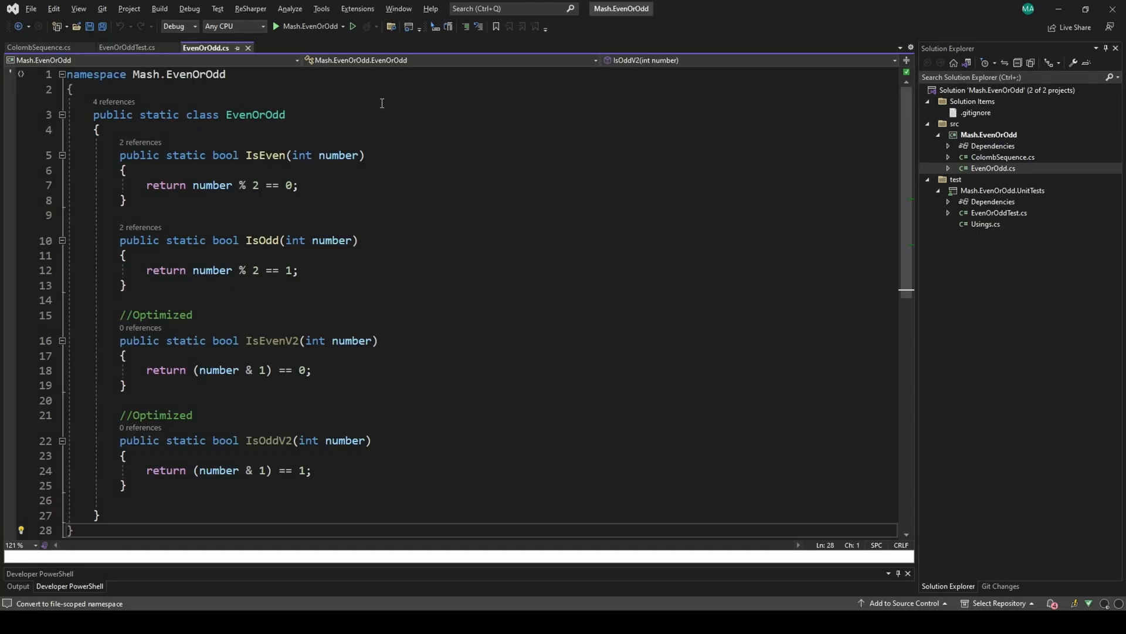
Set JetBrains Mono as the font in Options > Fonts and Colors and confirm
{"action": "left_click", "coordinate": [321, 8]}
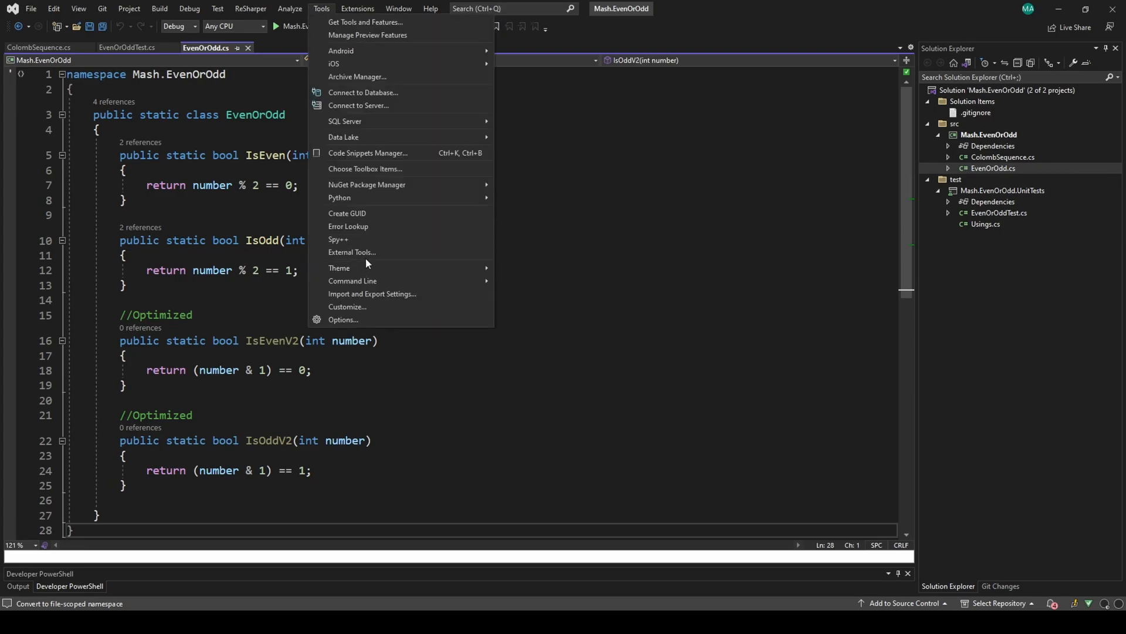
{"action": "left_click", "coordinate": [342, 321]}
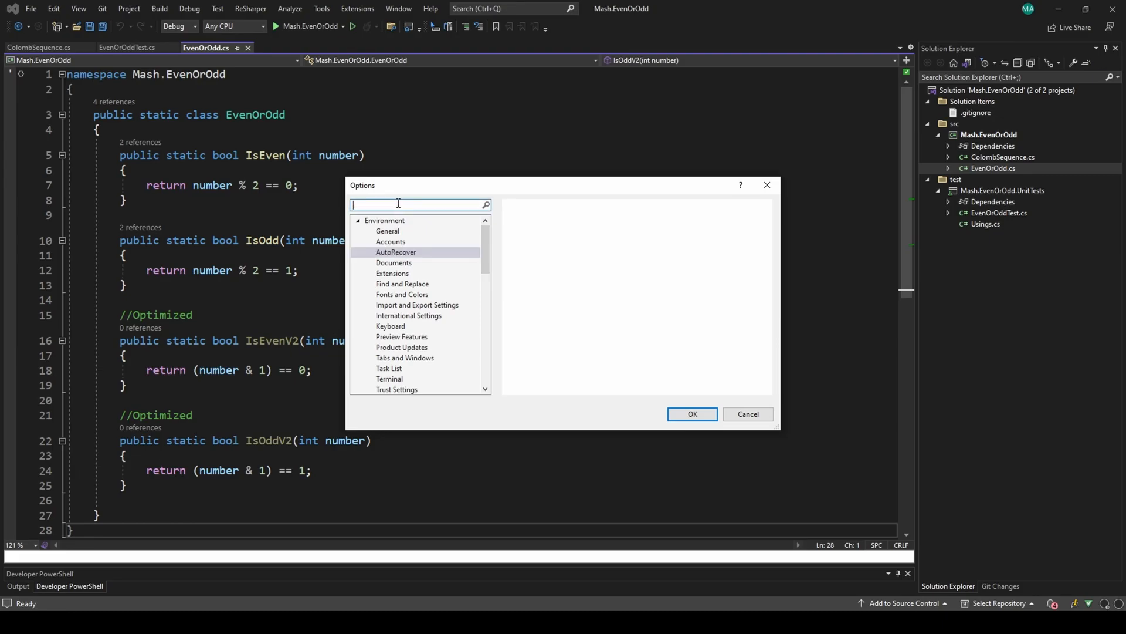
{"action": "type", "text": "font"}
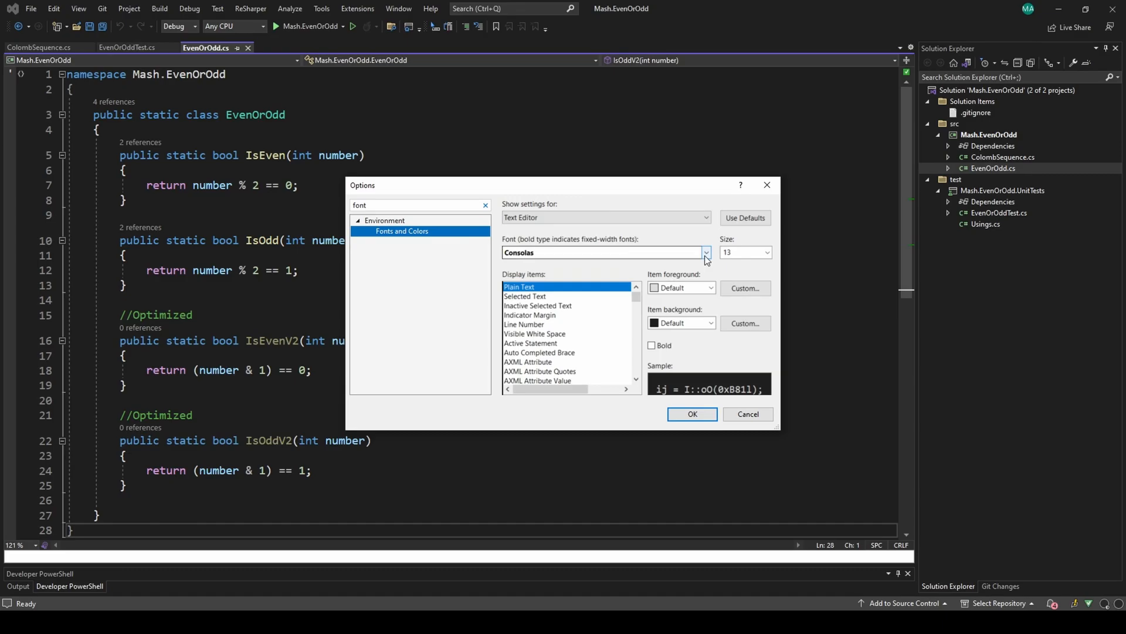
{"action": "left_click", "coordinate": [705, 252]}
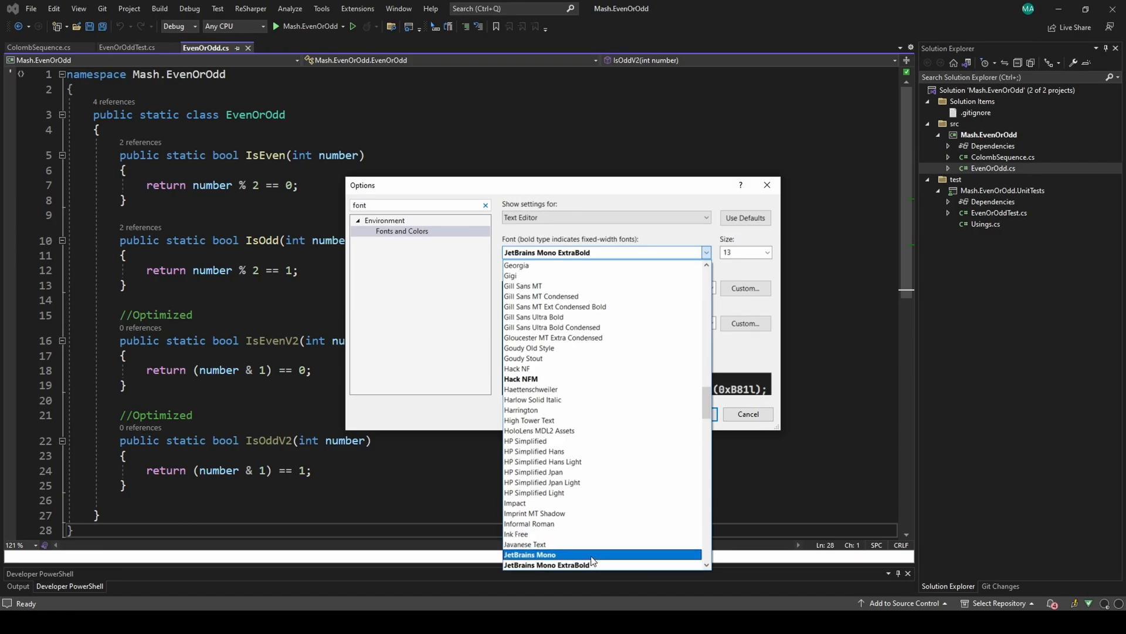
{"action": "left_click", "coordinate": [531, 554]}
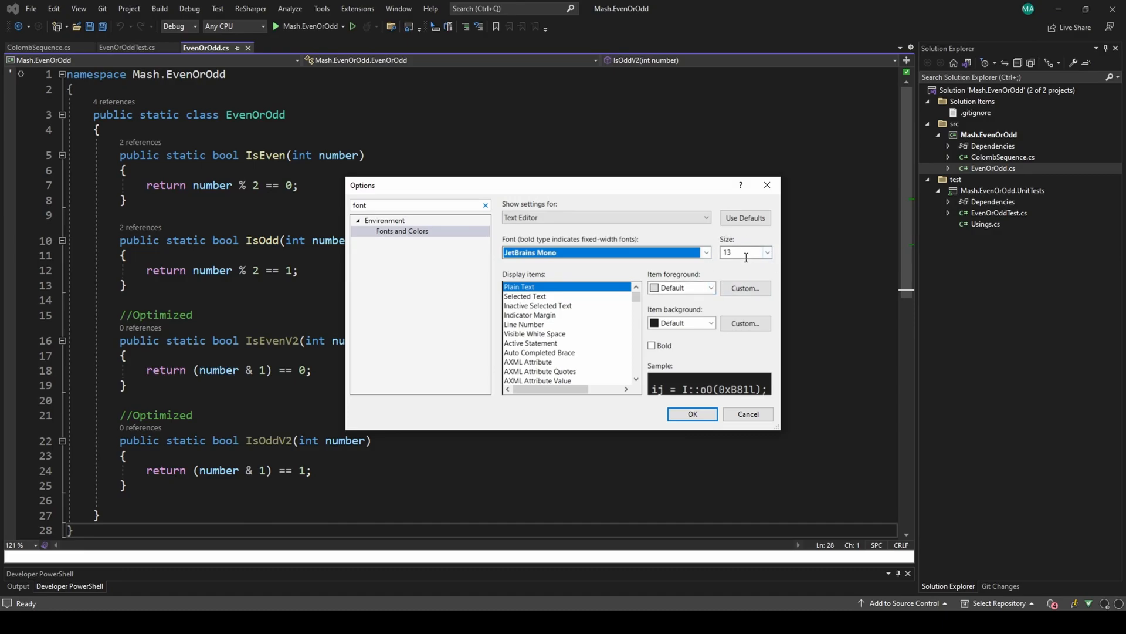
{"action": "mouse_move", "coordinate": [760, 270]}
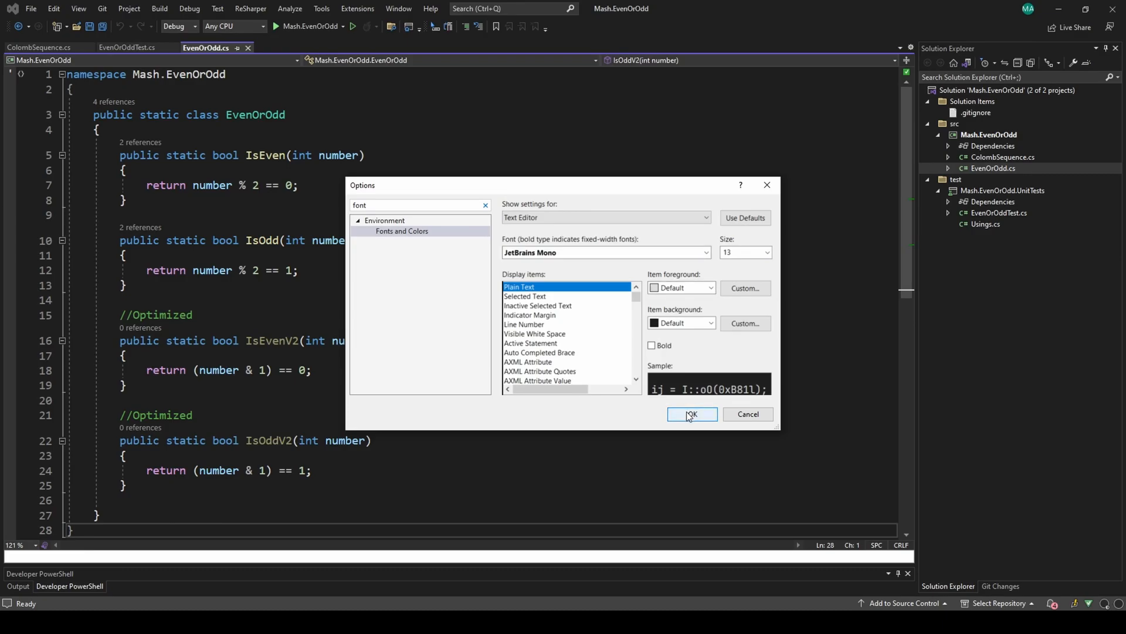
{"action": "left_click", "coordinate": [690, 414]}
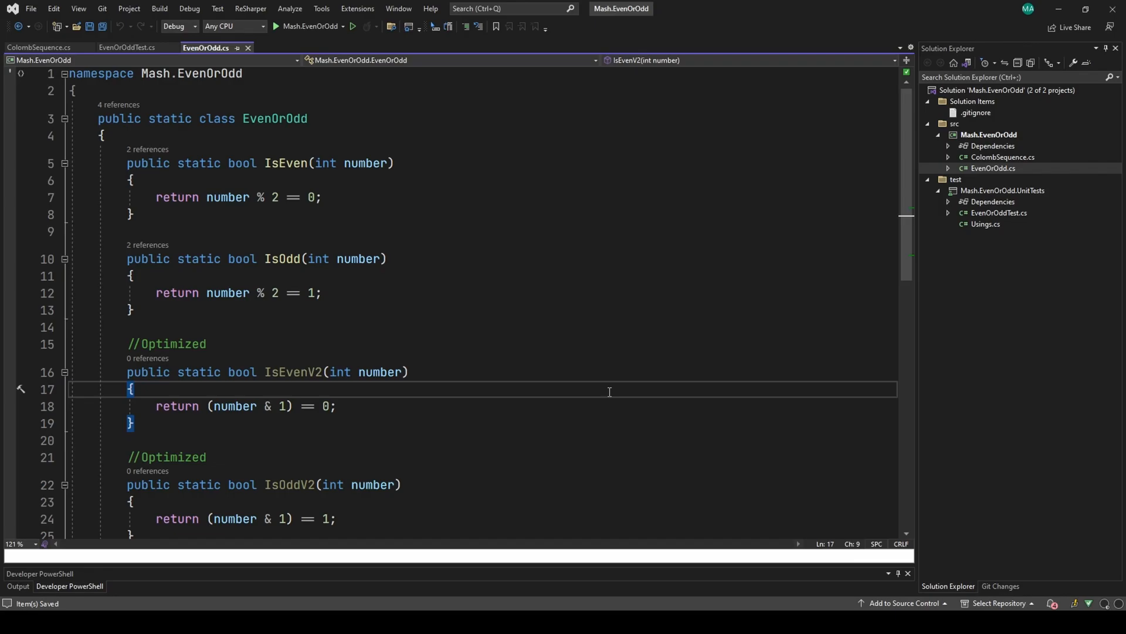
{"action": "mouse_move", "coordinate": [385, 339]}
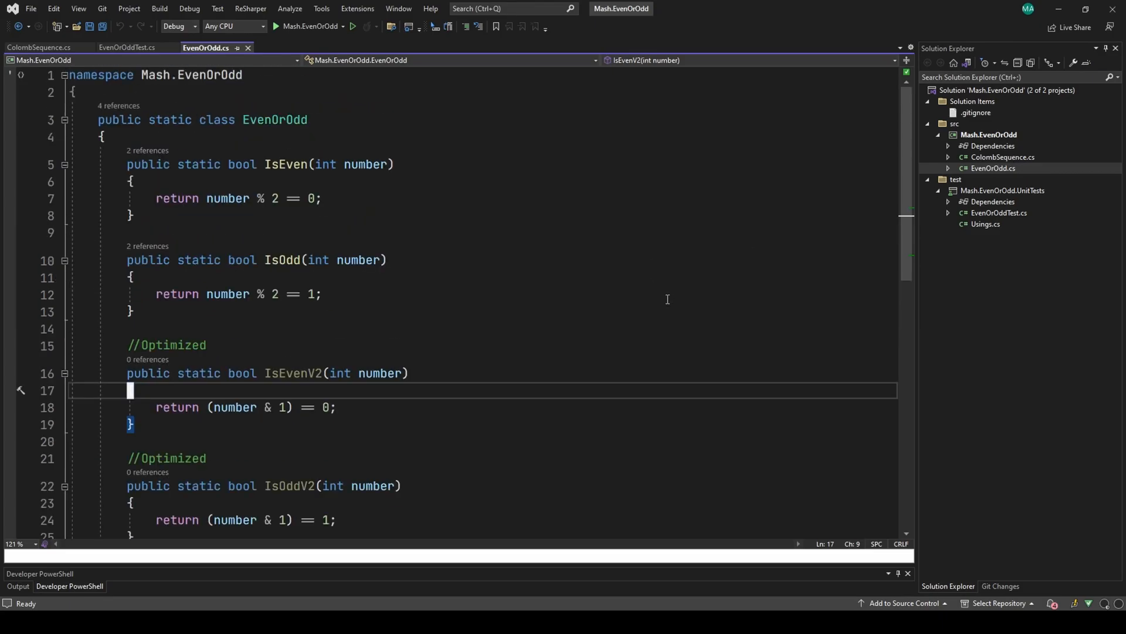
Inspect the IsEvenV2 code rendered in JetBrains Mono
{"action": "left_click", "coordinate": [40, 47]}
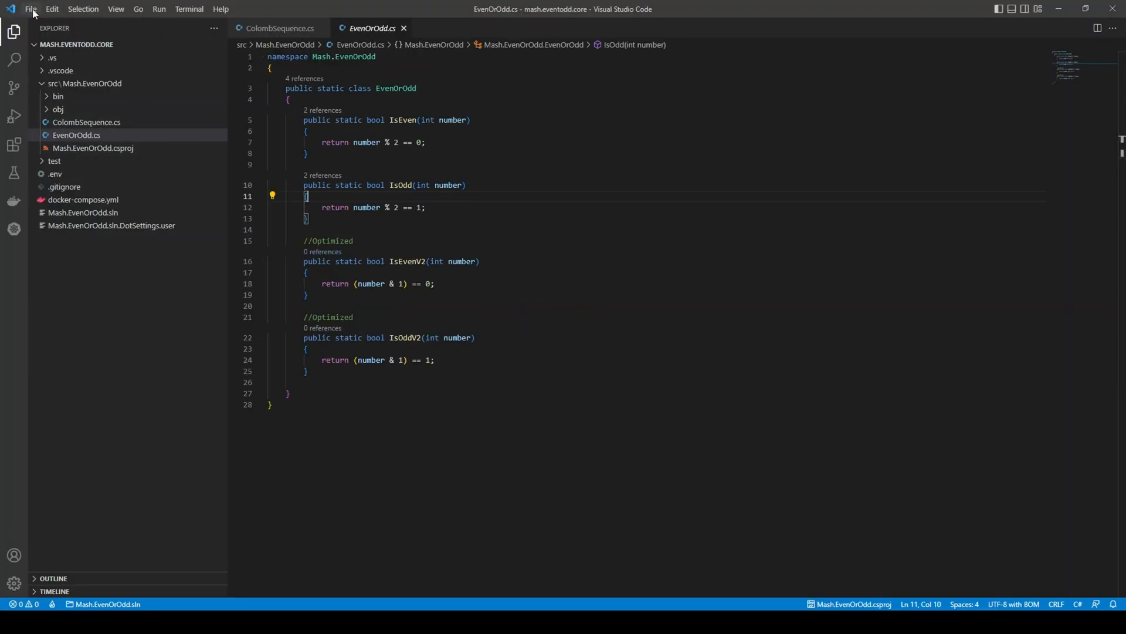
Focus the EvenOrOdd.cs code and bring up Settings with Ctrl+,
{"action": "left_click", "coordinate": [30, 9]}
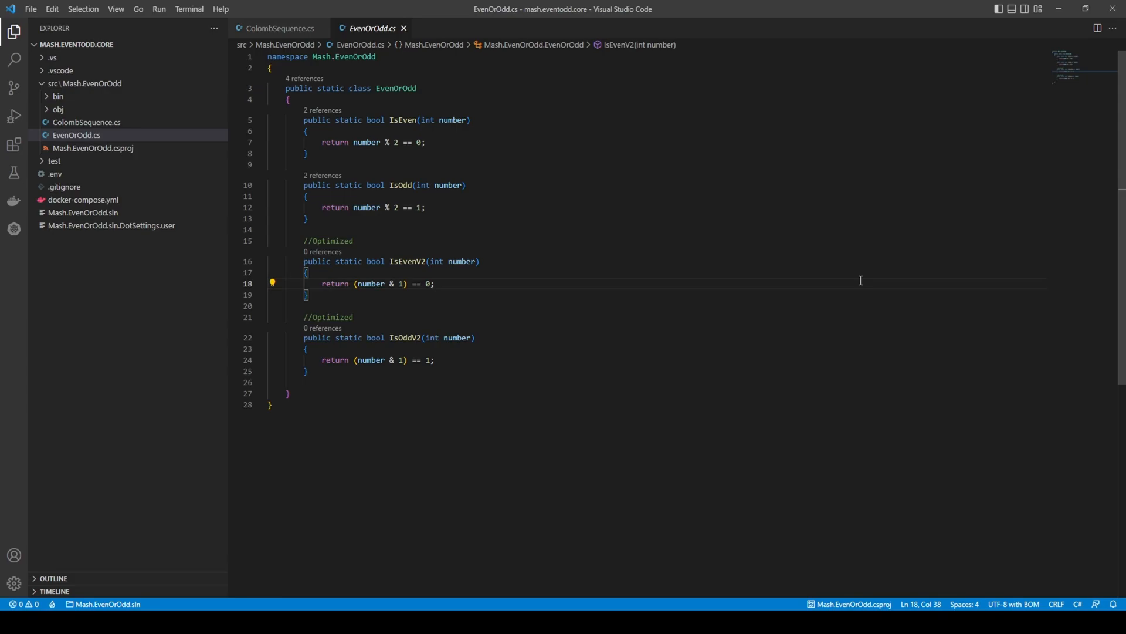
{"action": "key", "text": "Ctrl+,"}
{"action": "type", "text": "f"}
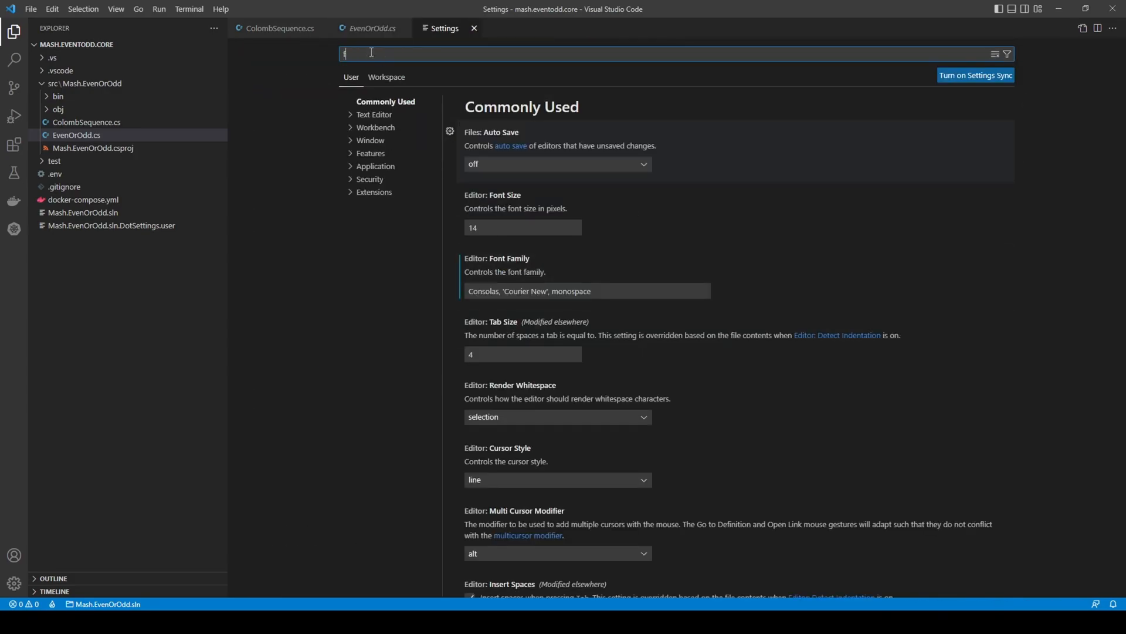
Filter settings for 'font' and start replacing Consolas with 'Jetbra' in Font Family
{"action": "type", "text": "ont"}
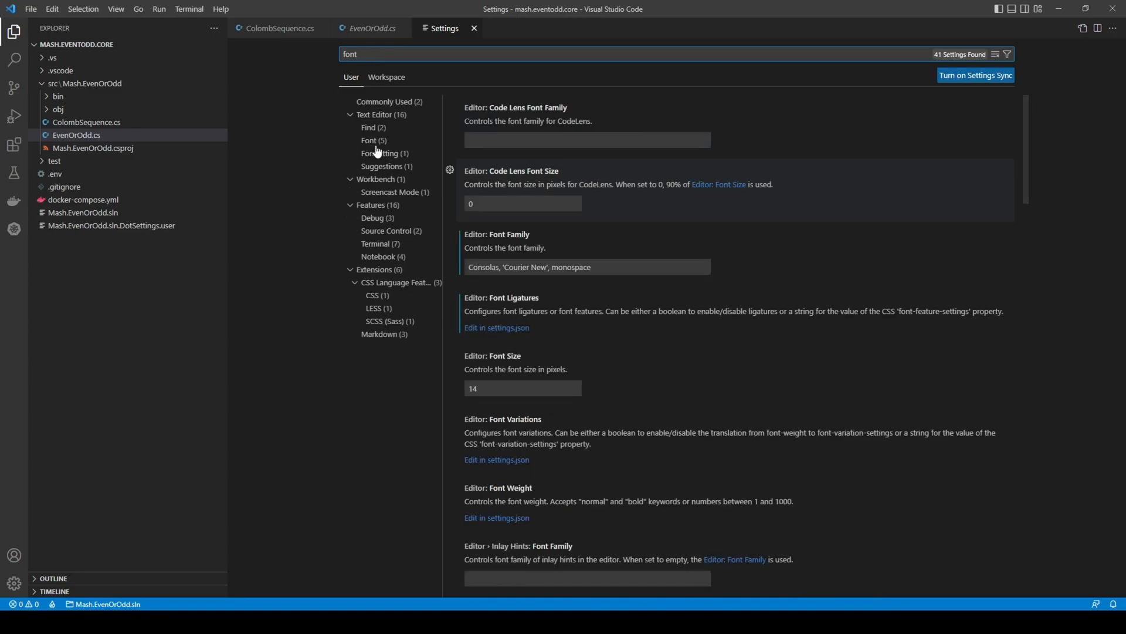
{"action": "left_click", "coordinate": [369, 140]}
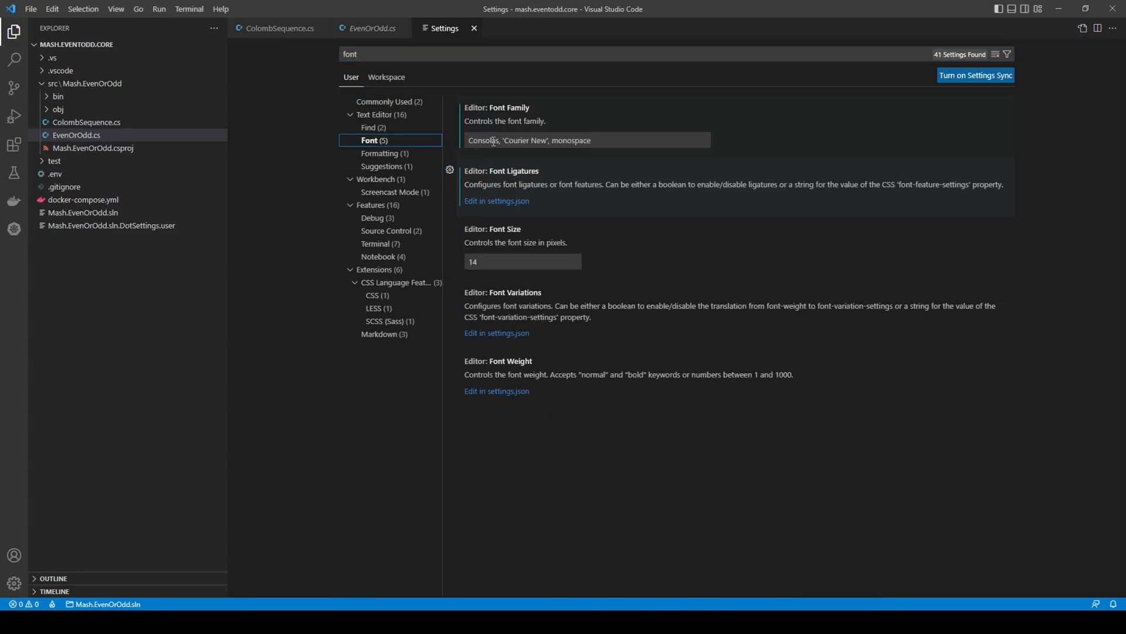
{"action": "double_click", "coordinate": [482, 140]}
{"action": "type", "text": "'"}
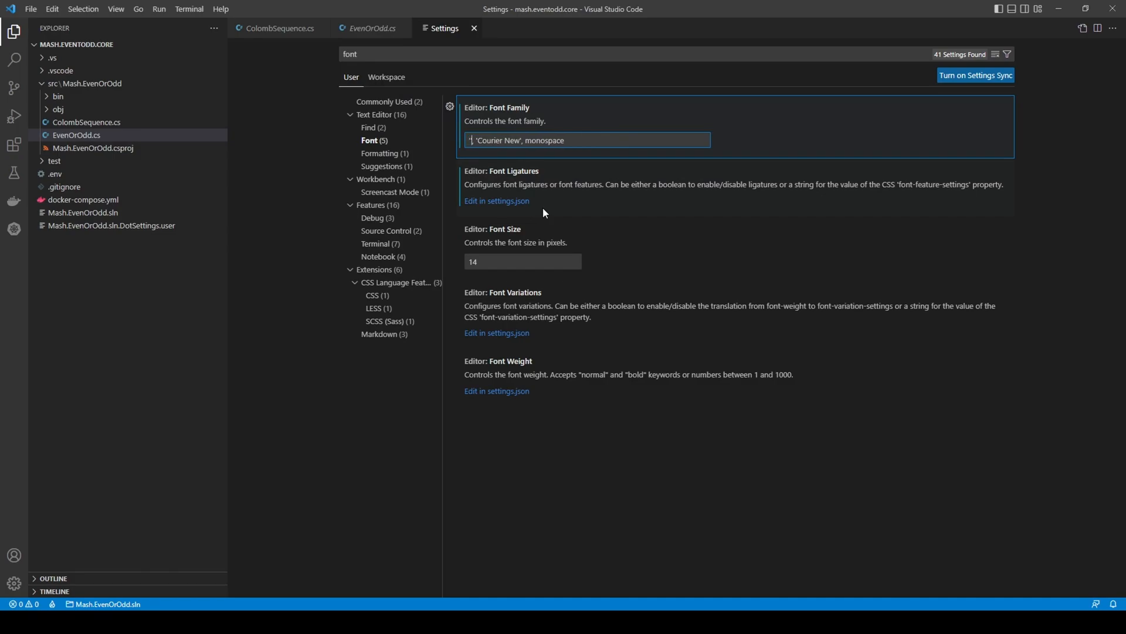
{"action": "type", "text": "Jetbra"}
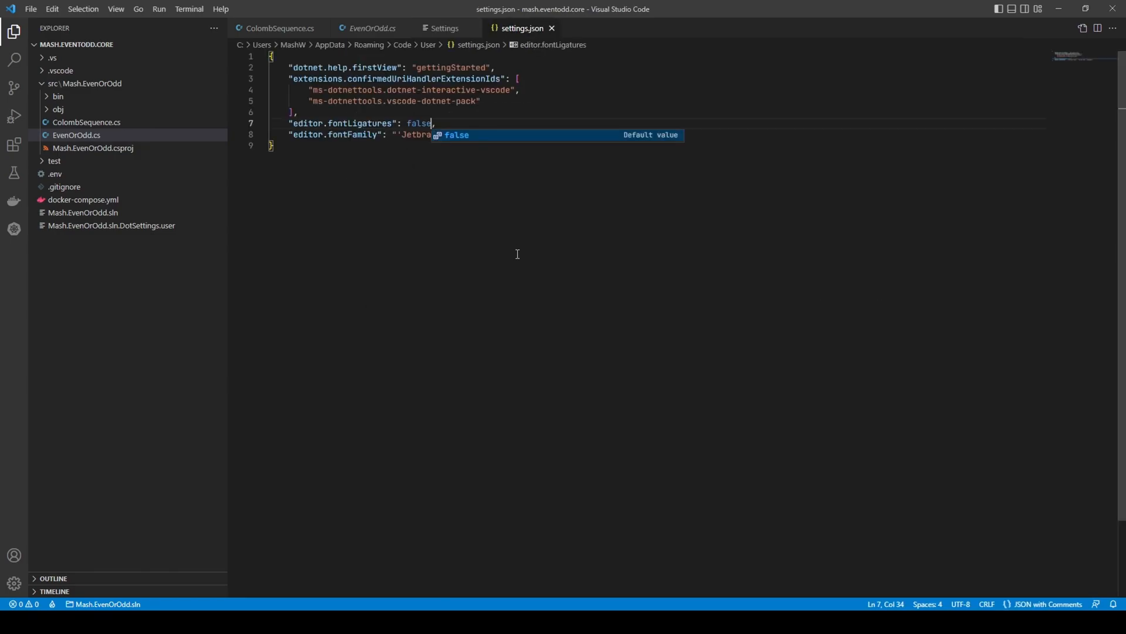
Set editor.fontLigatures to true, then view ColombSequence.cs and EvenOrOdd.cs to confirm ligatures
{"action": "key", "text": "BackSpace"}
{"action": "type", "text": "tru"}
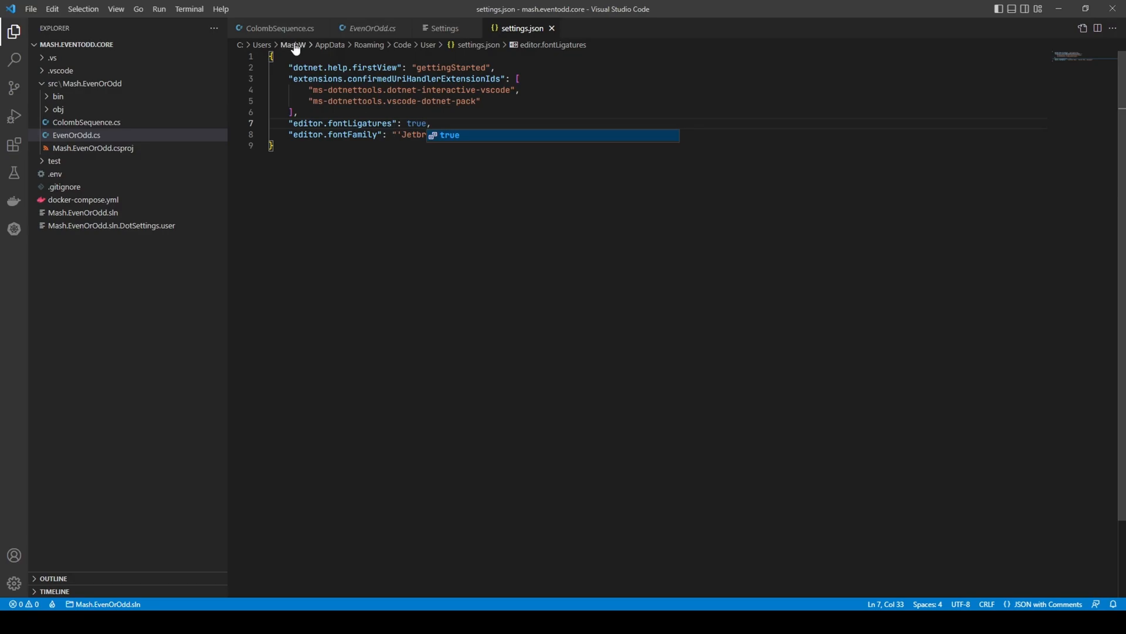
{"action": "left_click", "coordinate": [279, 28]}
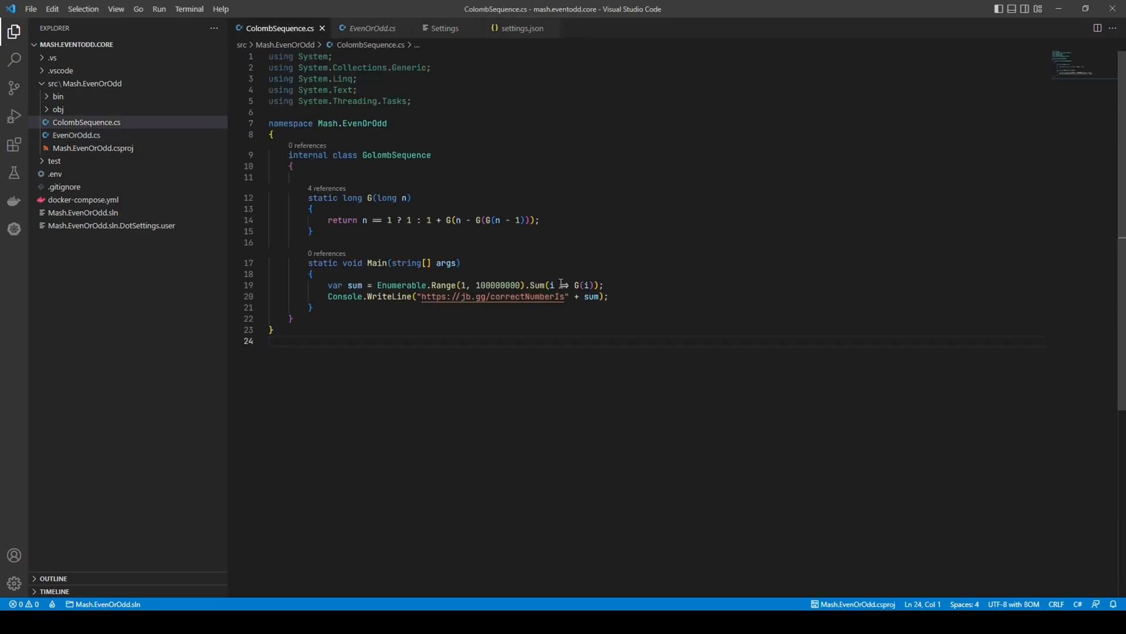
{"action": "left_click", "coordinate": [370, 28]}
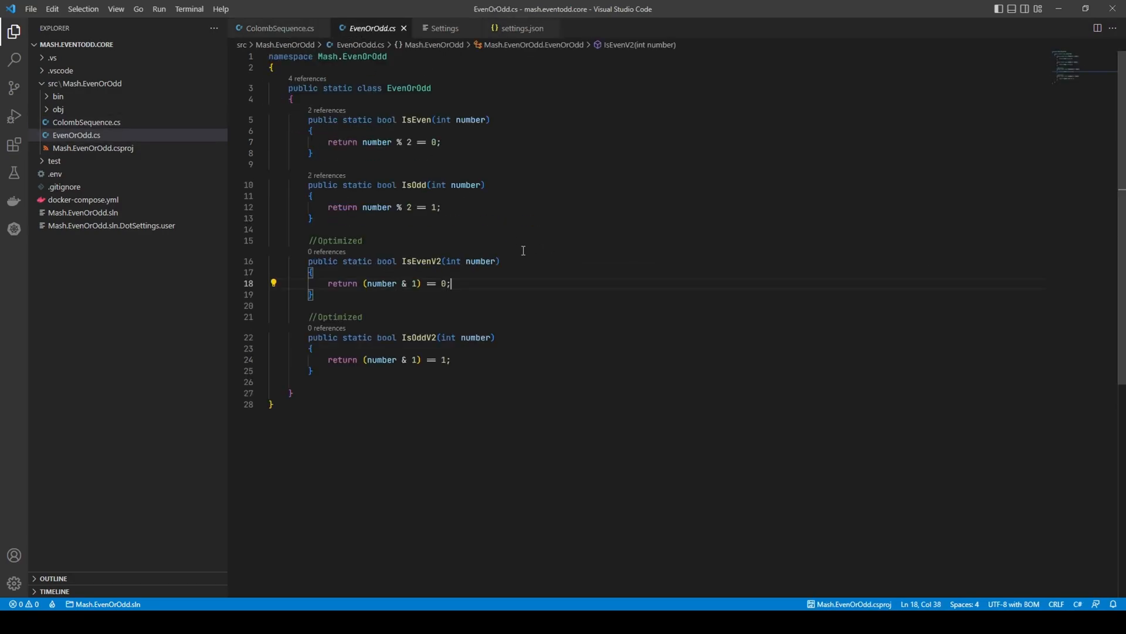
{"action": "mouse_move", "coordinate": [528, 345]}
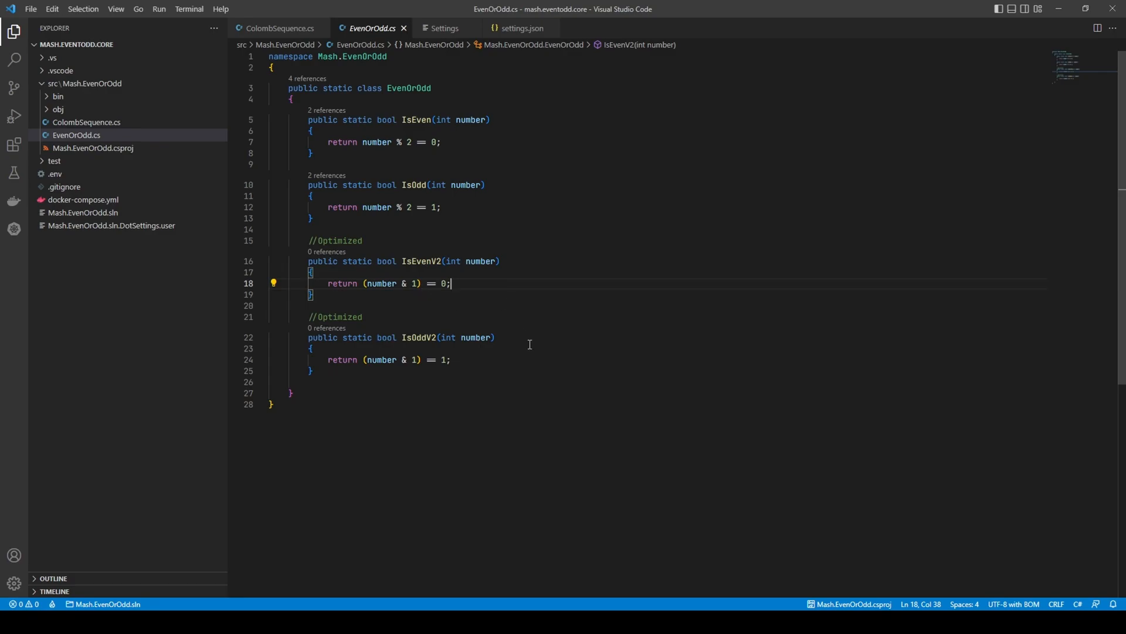
{"action": "mouse_move", "coordinate": [517, 323]}
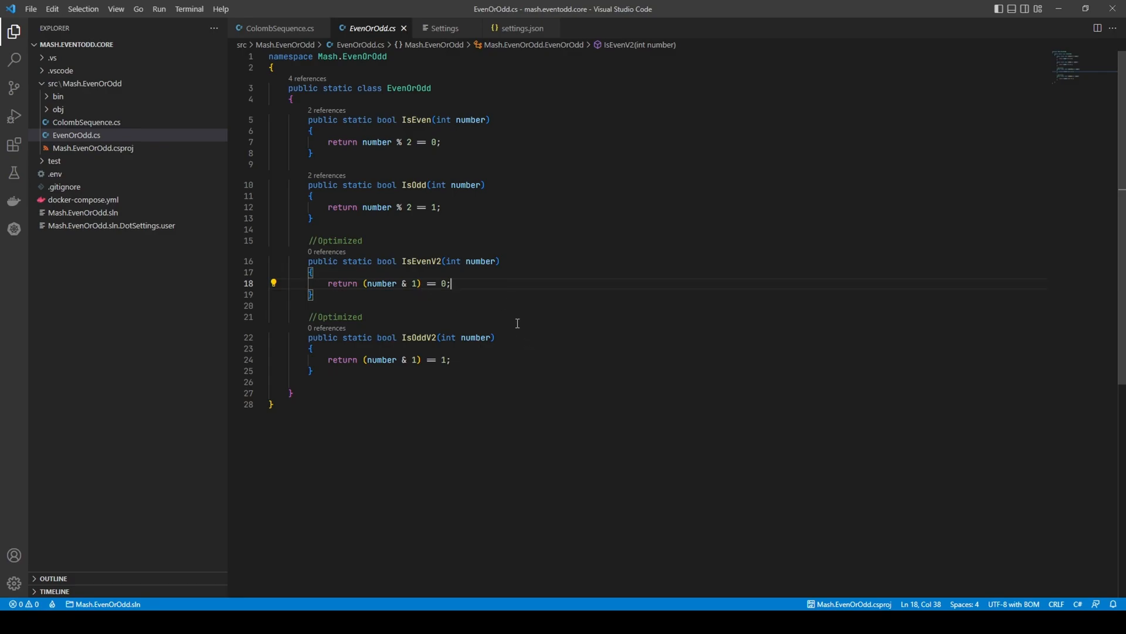